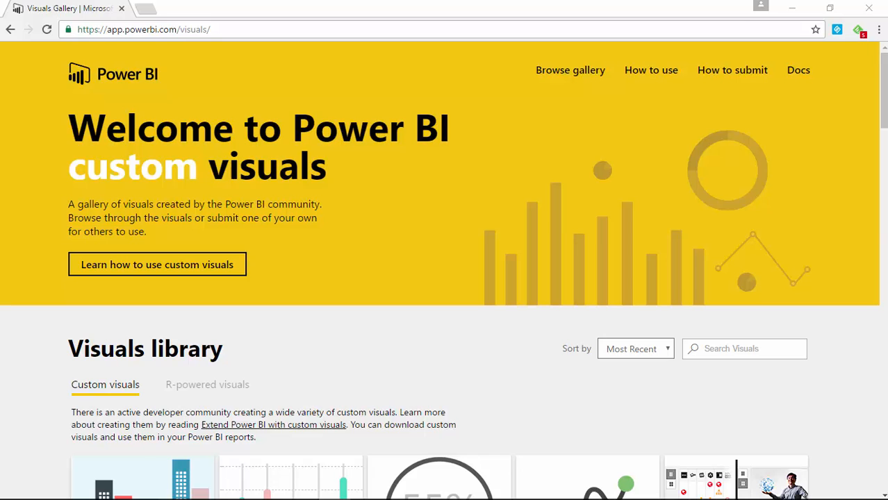
{"action": "mouse_move", "coordinate": [502, 70]}
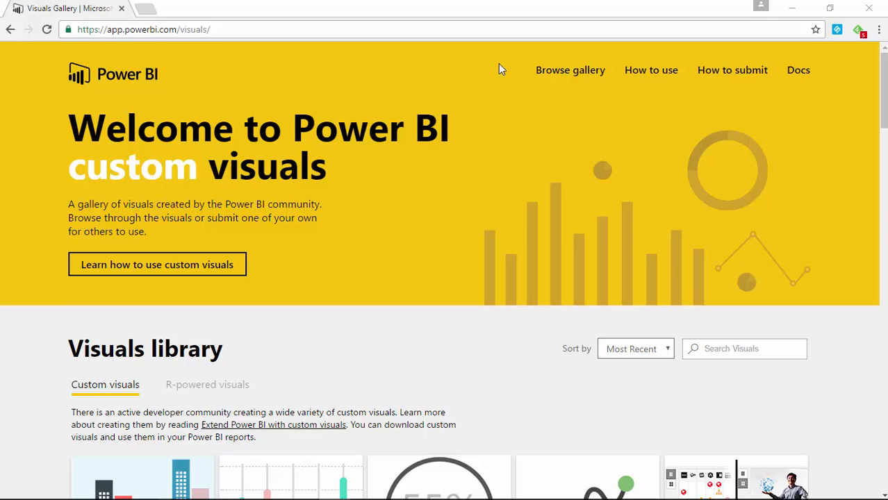
- Review the Percentile Chart visual's details, then close them to return to the blank report
{"action": "scroll", "scroll_direction": "down", "scroll_amount": 3}
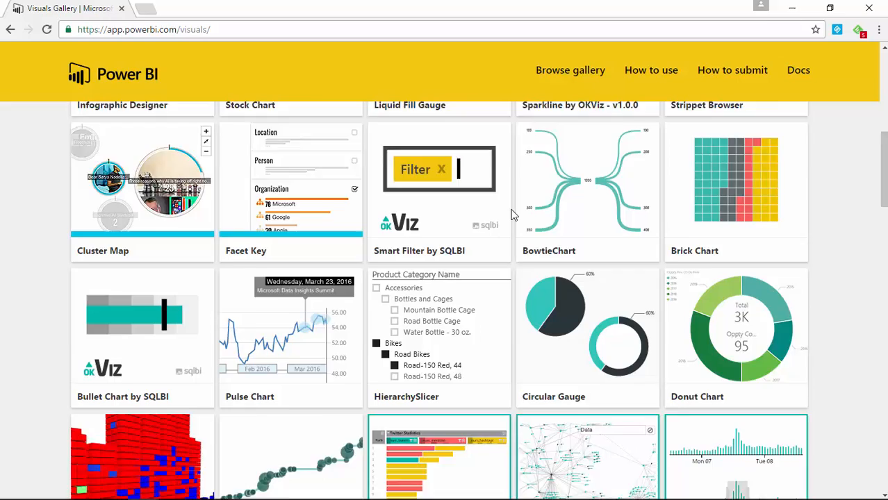
{"action": "scroll", "scroll_direction": "down", "scroll_amount": 3}
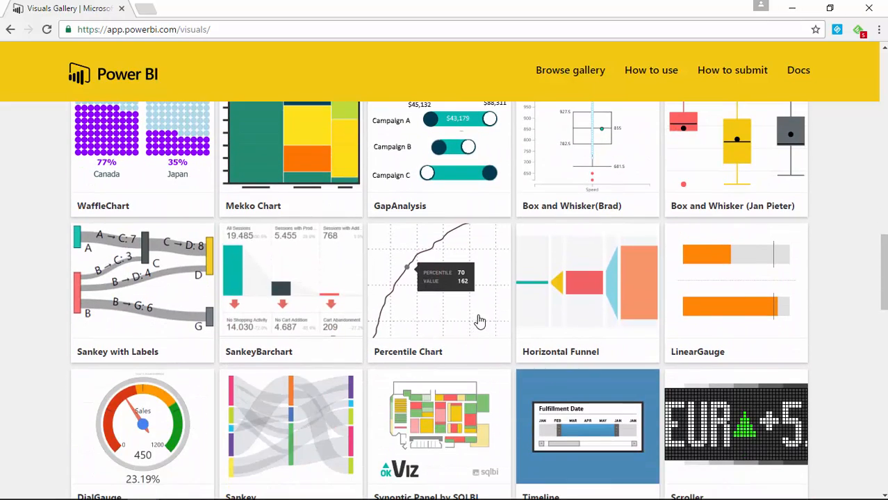
{"action": "left_click", "coordinate": [439, 281]}
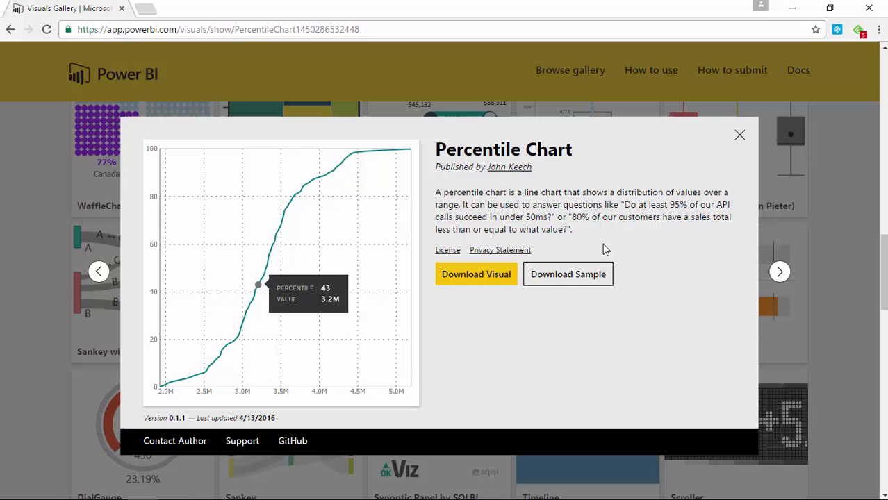
{"action": "mouse_move", "coordinate": [489, 304]}
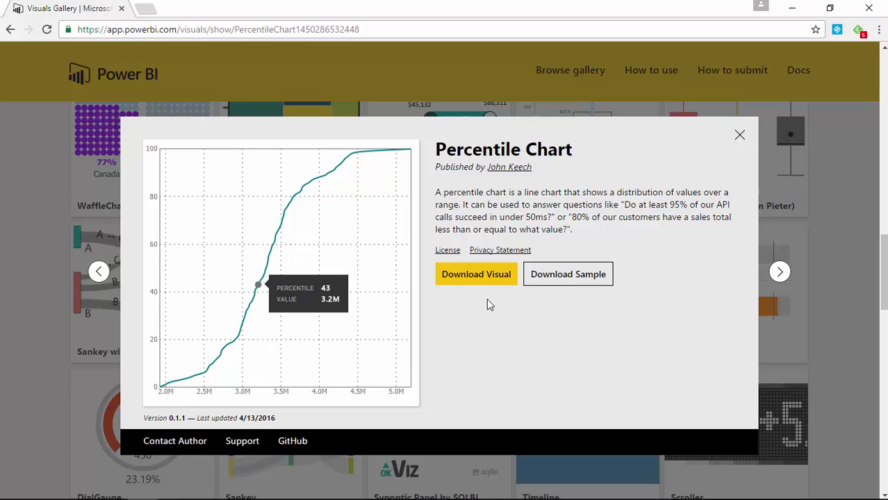
{"action": "mouse_move", "coordinate": [567, 274]}
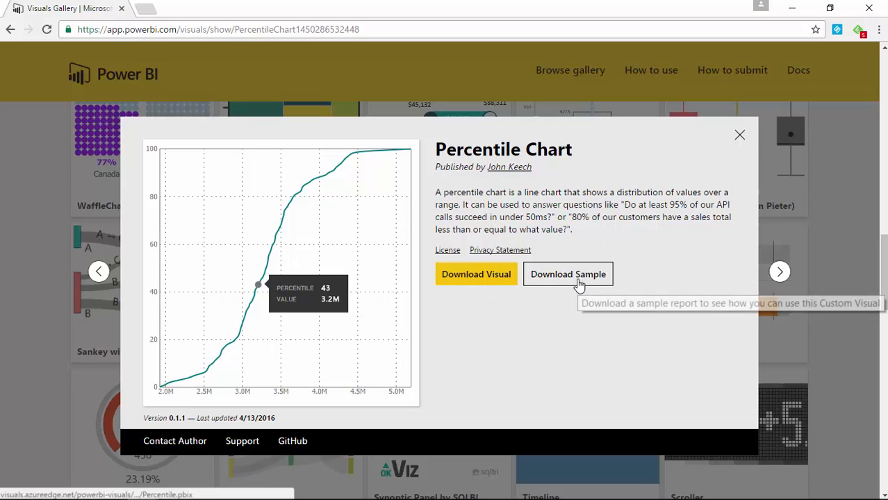
{"action": "mouse_move", "coordinate": [567, 274]}
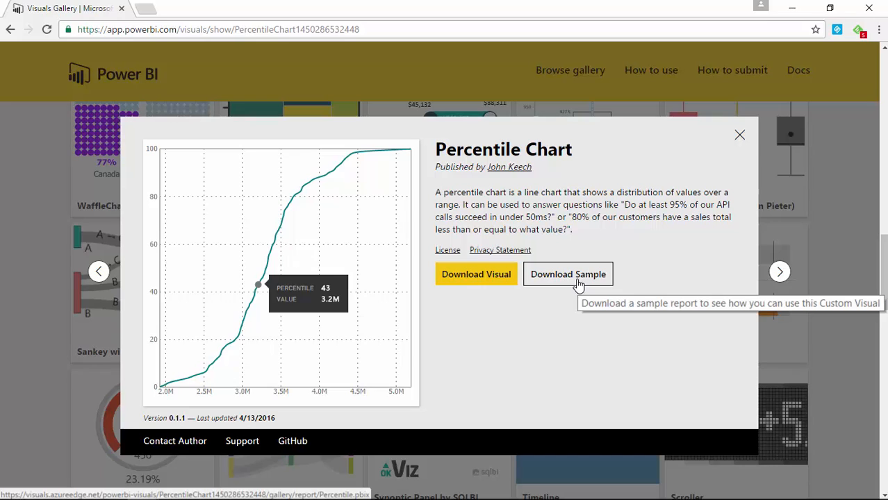
{"action": "mouse_move", "coordinate": [571, 283]}
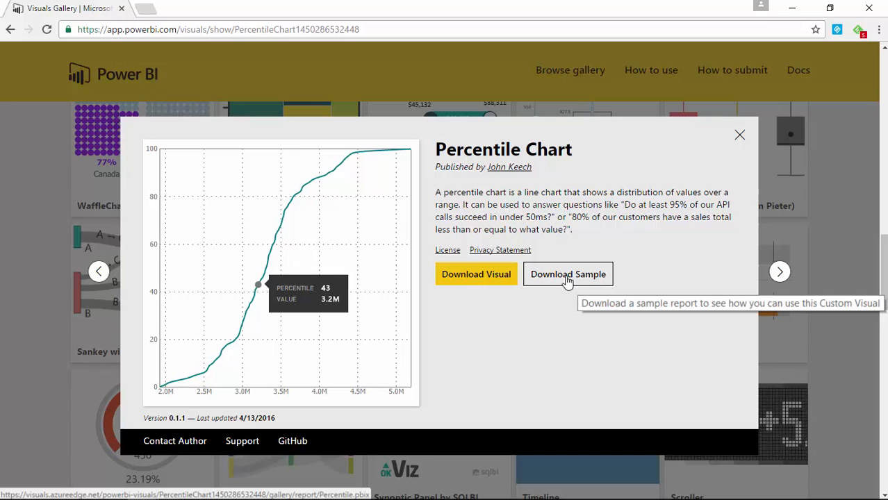
{"action": "mouse_move", "coordinate": [475, 273]}
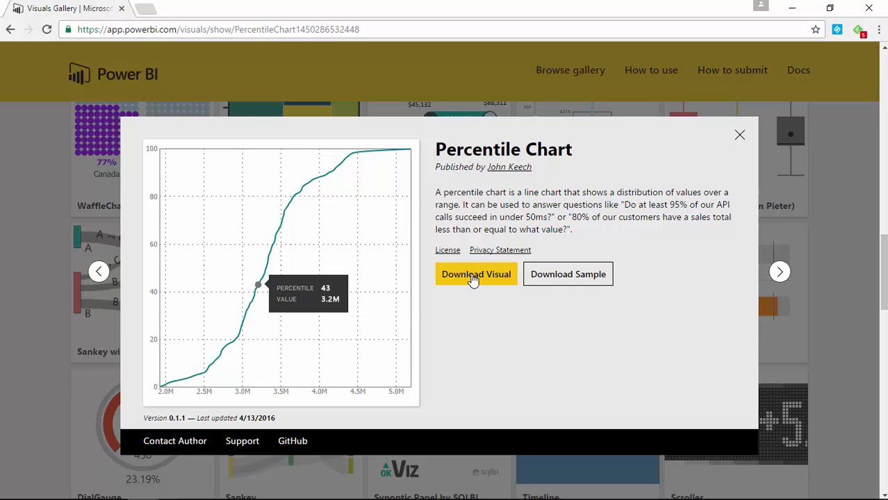
{"action": "mouse_move", "coordinate": [737, 136]}
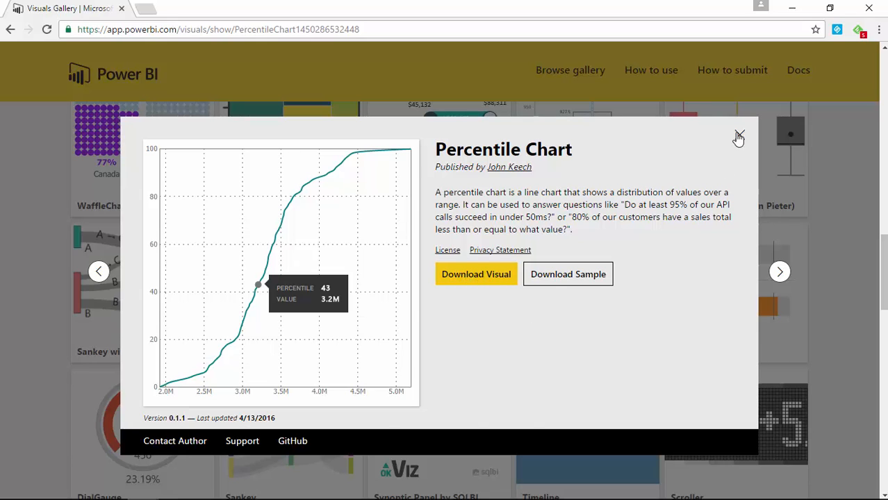
{"action": "left_click", "coordinate": [739, 133]}
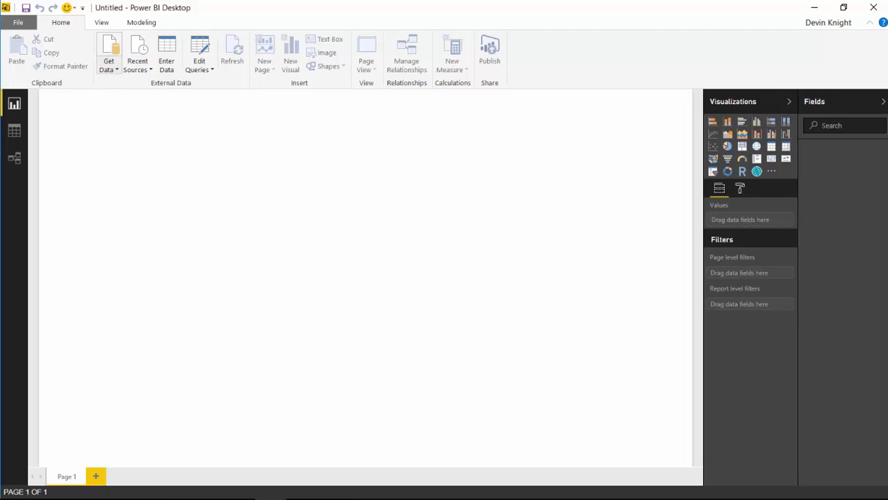
- Load the Childrens Height table from Boy Height.xlsx via Get Data > Excel
{"action": "left_click", "coordinate": [108, 53]}
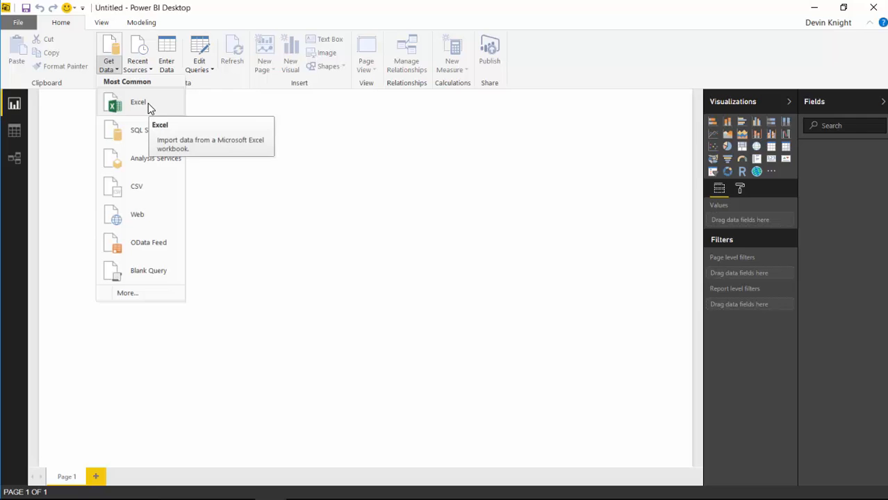
{"action": "left_click", "coordinate": [137, 105]}
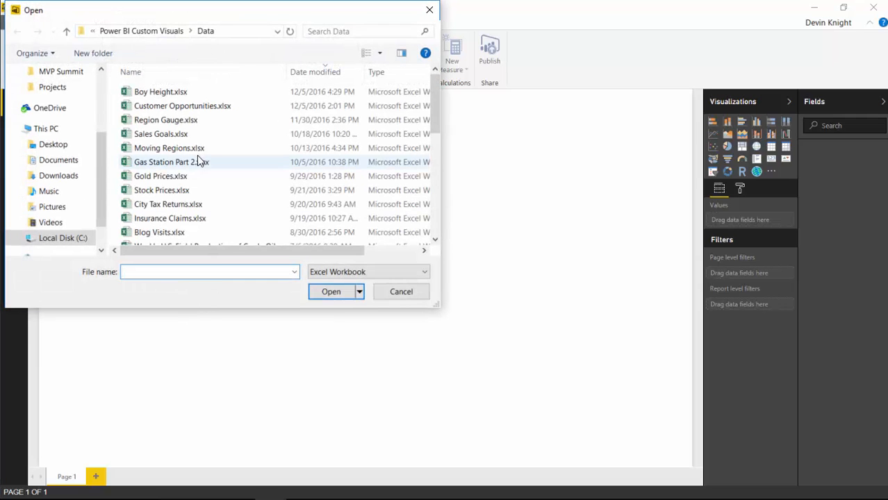
{"action": "left_click", "coordinate": [161, 91]}
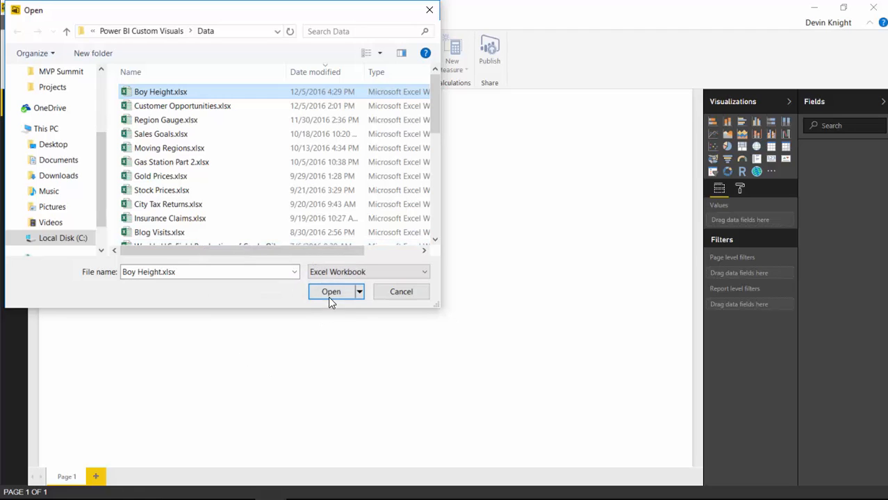
{"action": "left_click", "coordinate": [331, 292]}
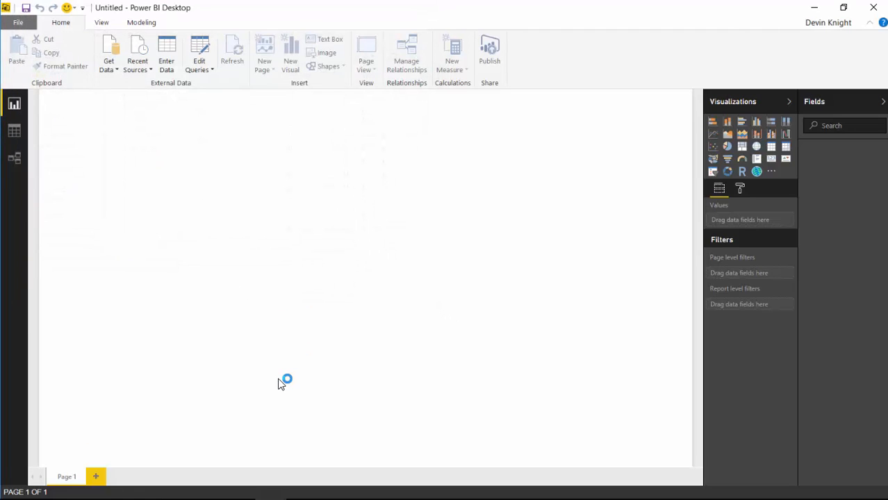
{"action": "left_click", "coordinate": [108, 53]}
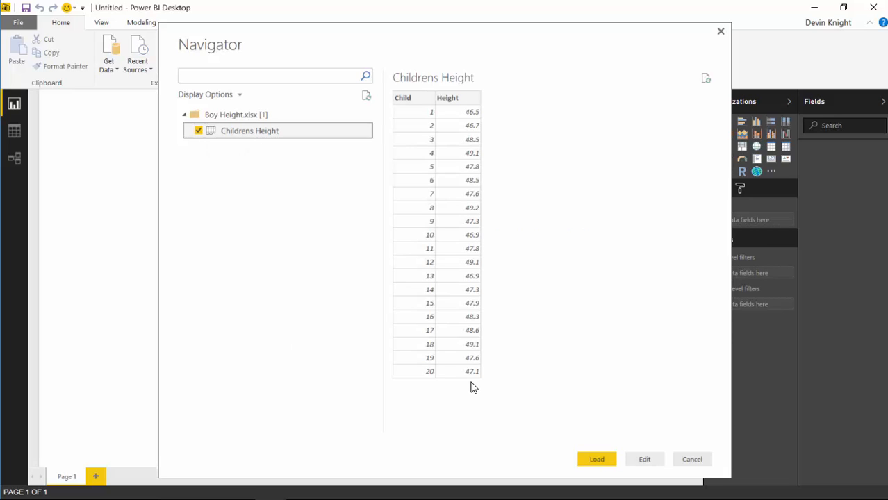
{"action": "mouse_move", "coordinate": [620, 455]}
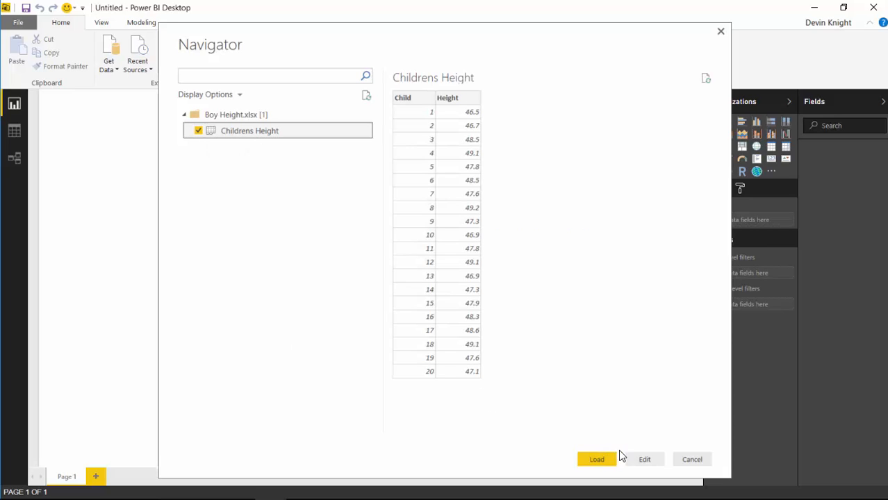
{"action": "left_click", "coordinate": [596, 459]}
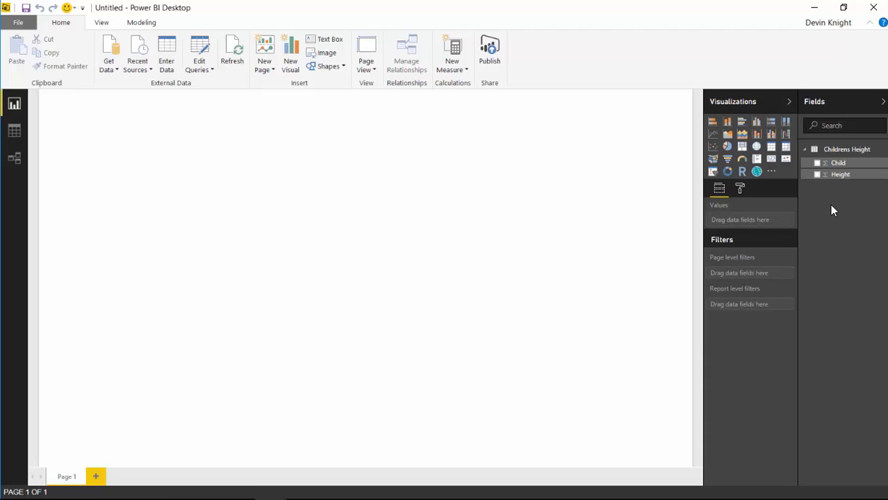
{"action": "mouse_move", "coordinate": [804, 187]}
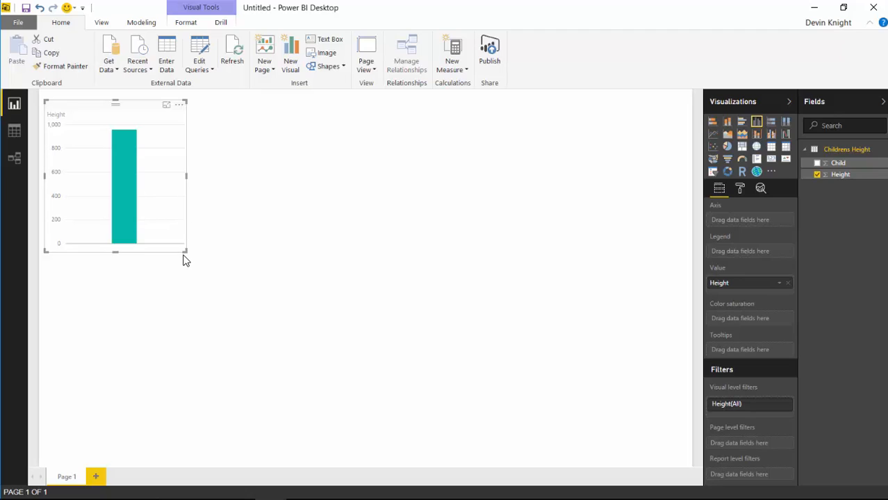
{"action": "mouse_move", "coordinate": [237, 276]}
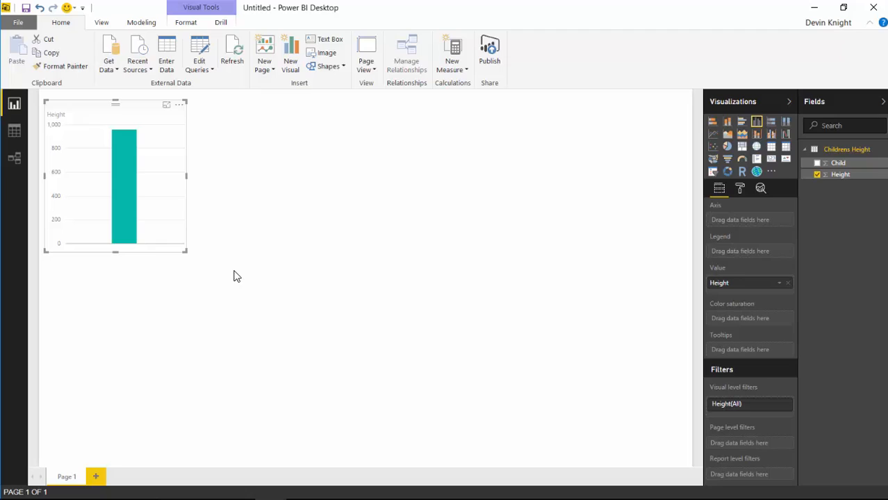
{"action": "mouse_move", "coordinate": [331, 278]}
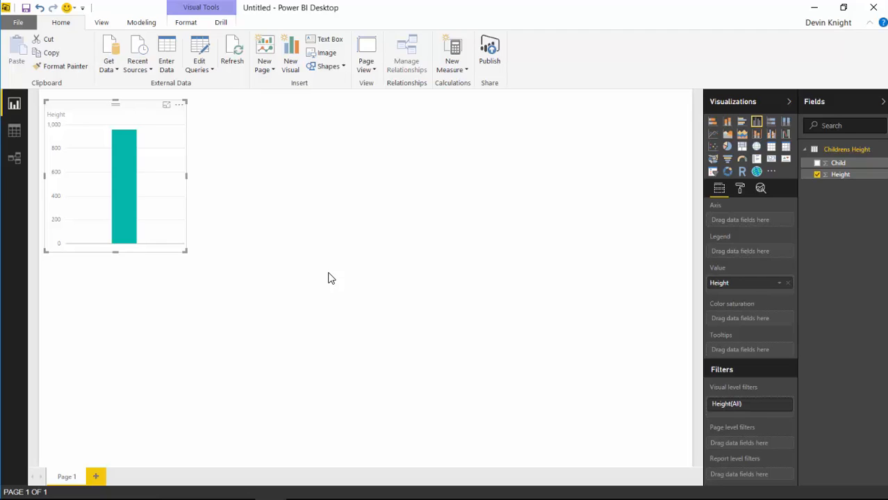
{"action": "mouse_move", "coordinate": [817, 228]}
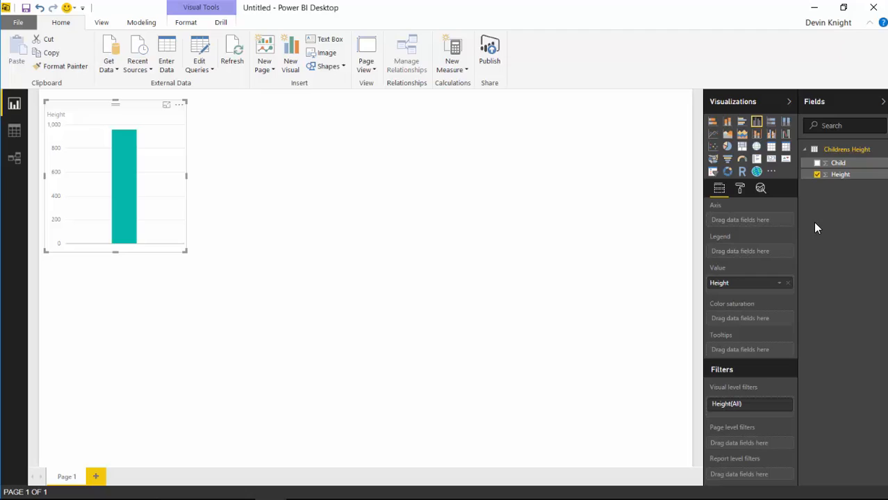
{"action": "mouse_move", "coordinate": [853, 201]}
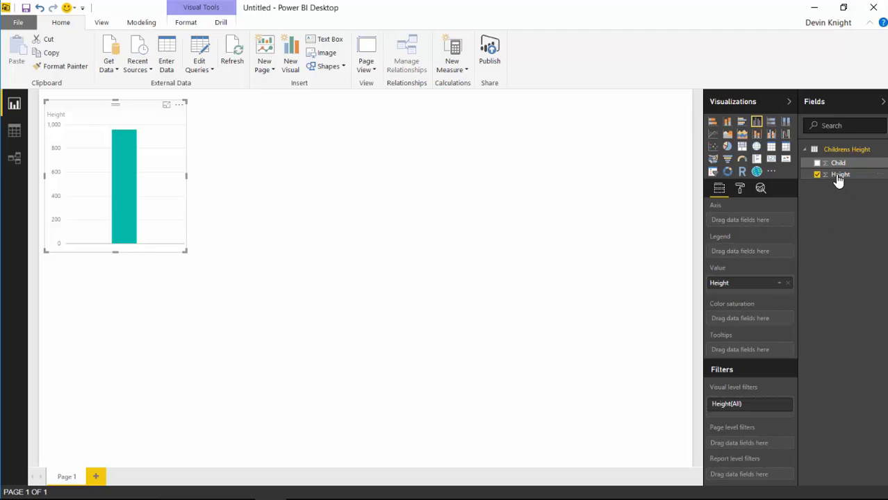
- Group the Height field into bins of size 0.5, creating Height (bins)
{"action": "right_click", "coordinate": [841, 175]}
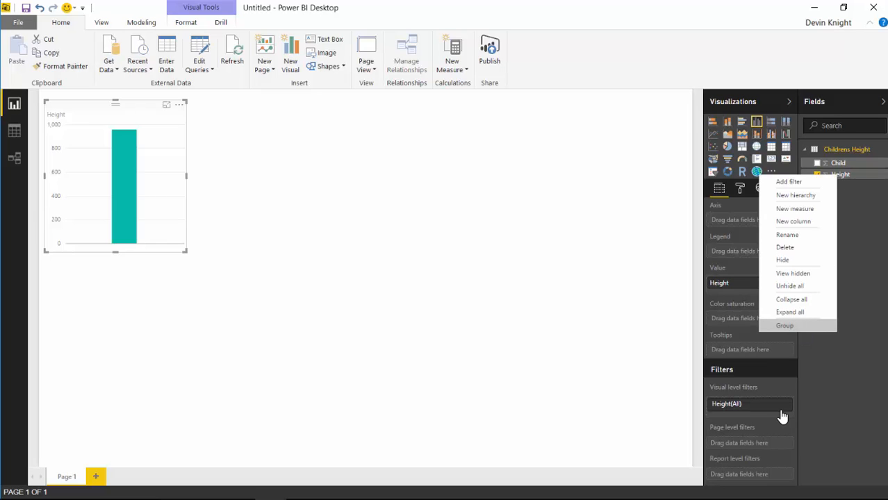
{"action": "left_click", "coordinate": [783, 325]}
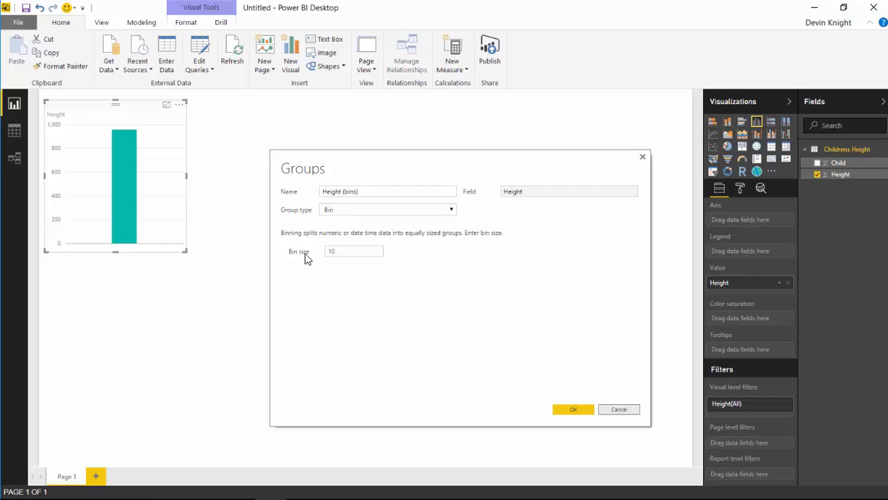
{"action": "mouse_move", "coordinate": [321, 275]}
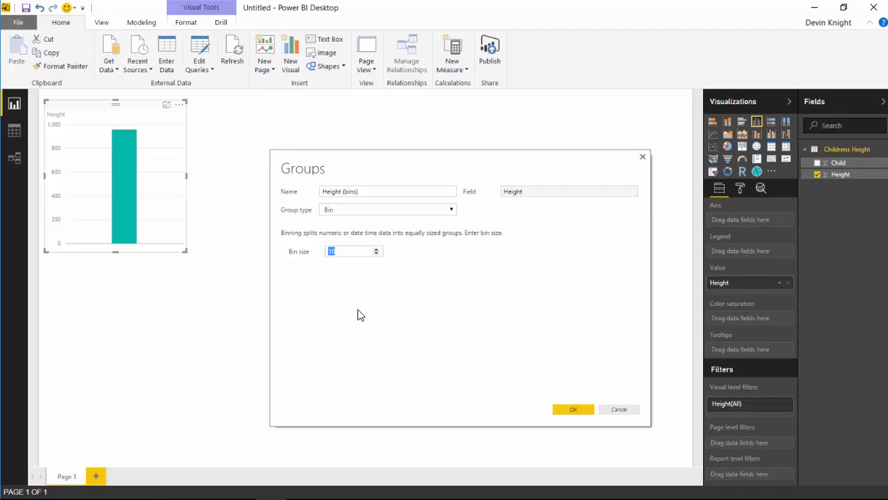
{"action": "mouse_move", "coordinate": [353, 319]}
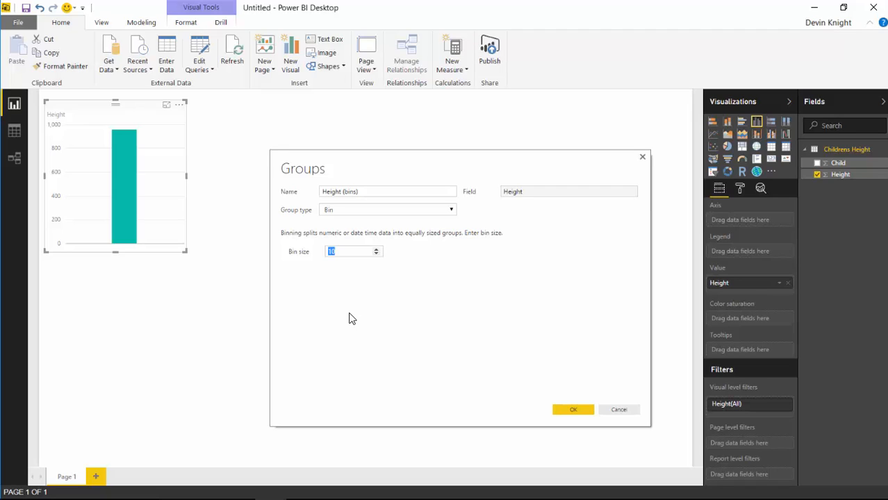
{"action": "type", "text": ".5"}
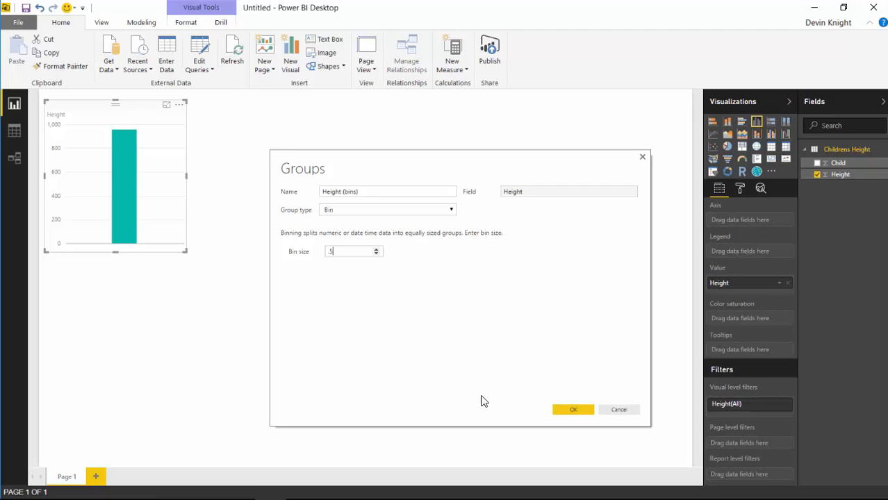
{"action": "left_click", "coordinate": [572, 409]}
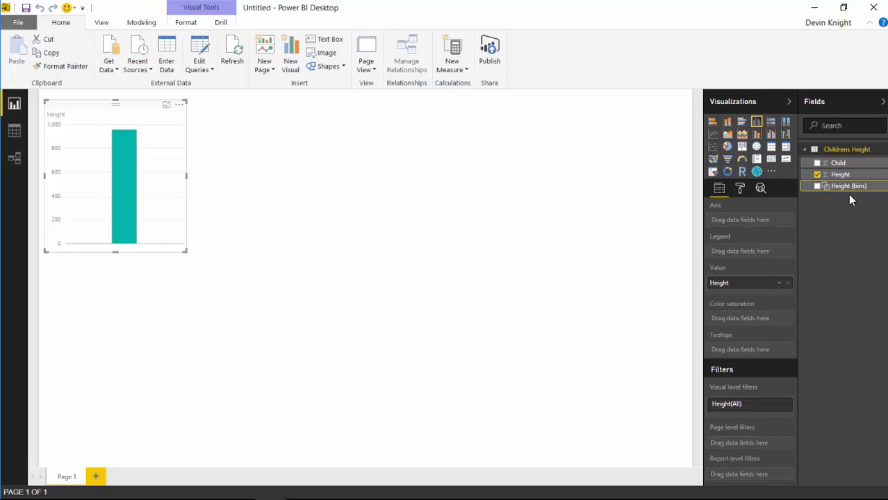
- Add the Height (bins) field to the column chart
{"action": "left_click", "coordinate": [817, 186]}
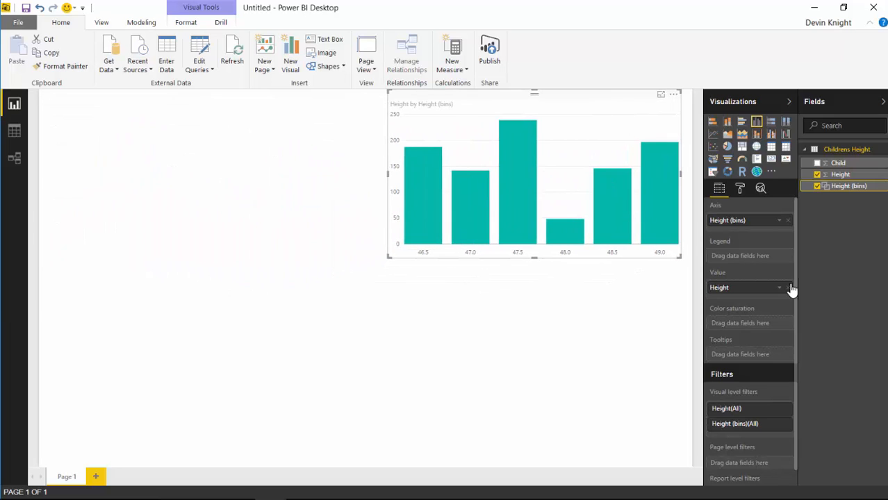
{"action": "mouse_move", "coordinate": [831, 225]}
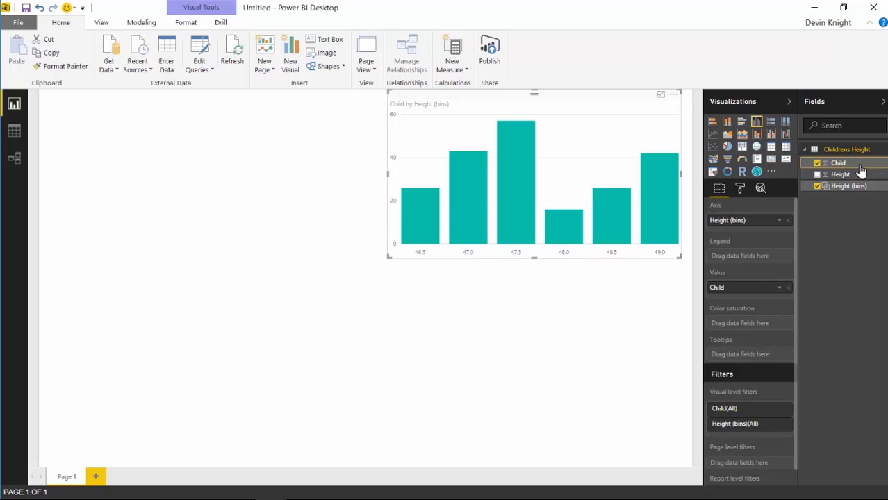
- Set Child's default summarization to Do Not Summarize on the Modeling tab
{"action": "left_click", "coordinate": [140, 22]}
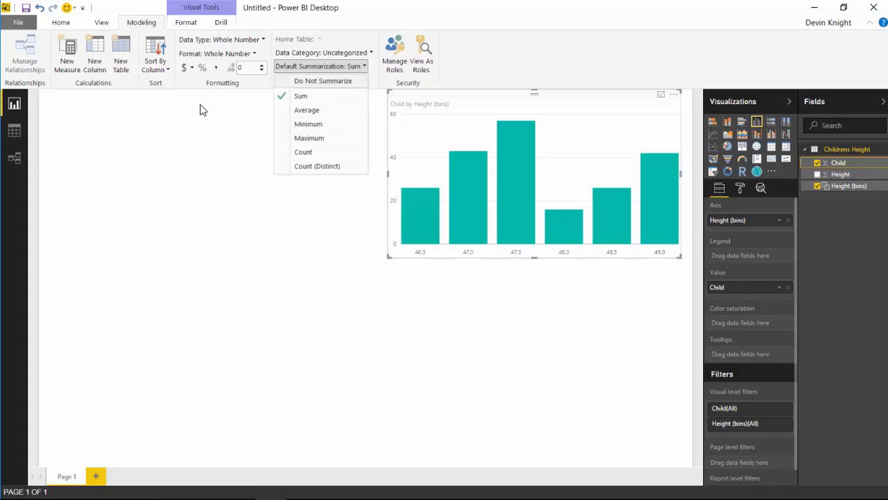
{"action": "left_click", "coordinate": [322, 80]}
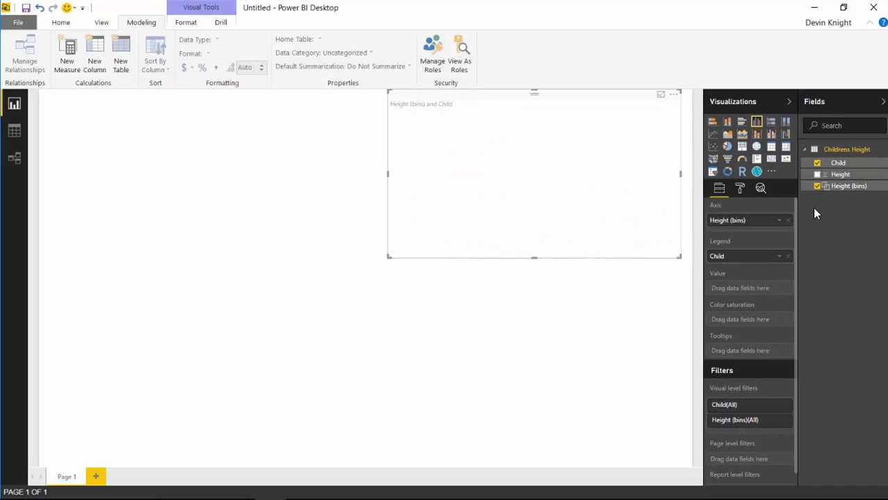
{"action": "mouse_move", "coordinate": [729, 220]}
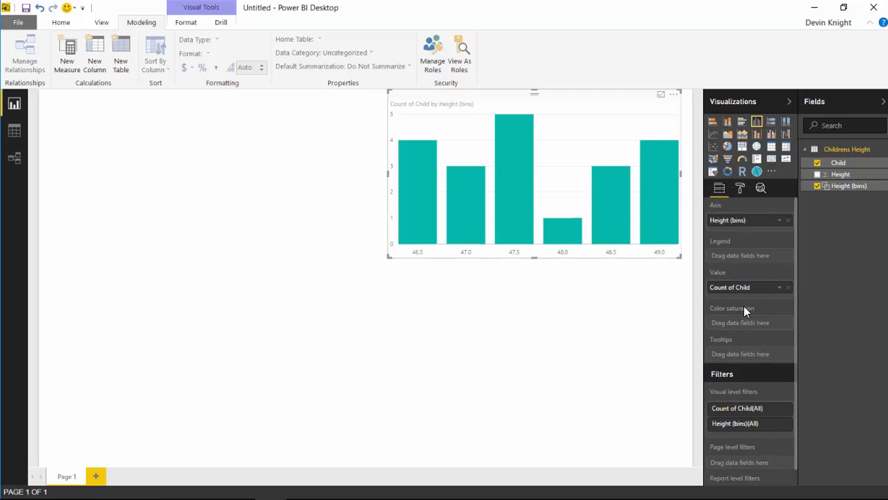
{"action": "mouse_move", "coordinate": [670, 307]}
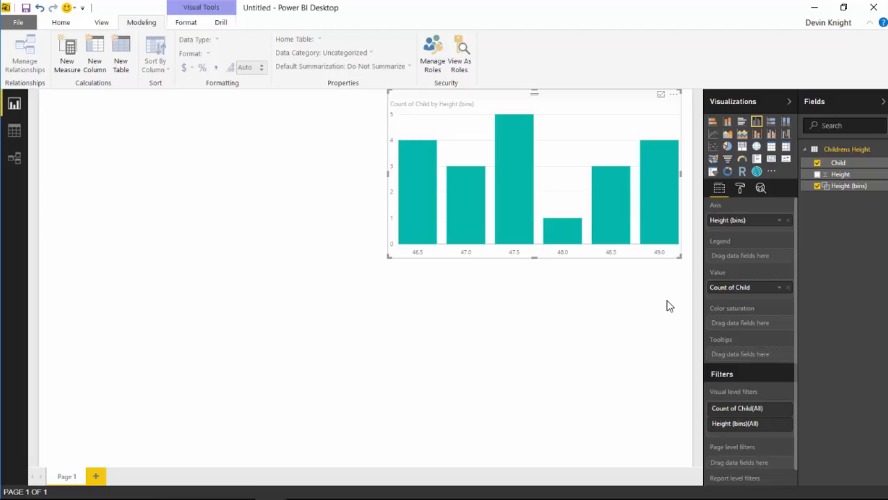
{"action": "mouse_move", "coordinate": [747, 235]}
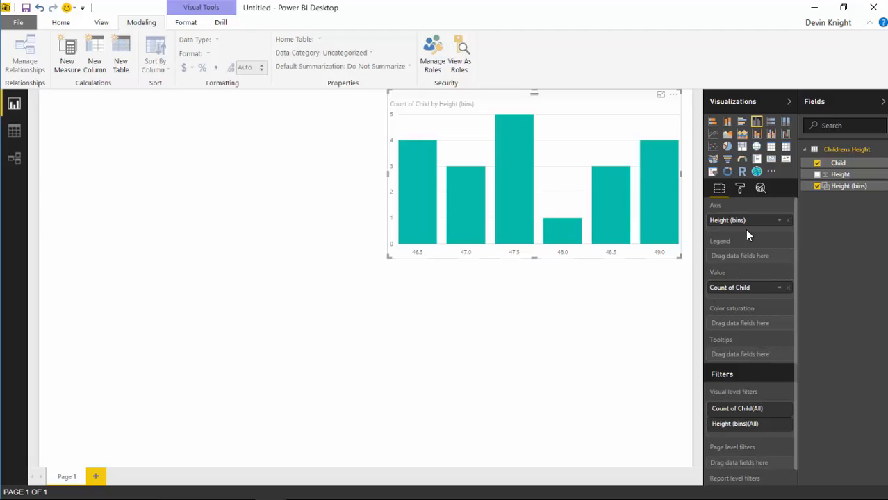
{"action": "mouse_move", "coordinate": [740, 230]}
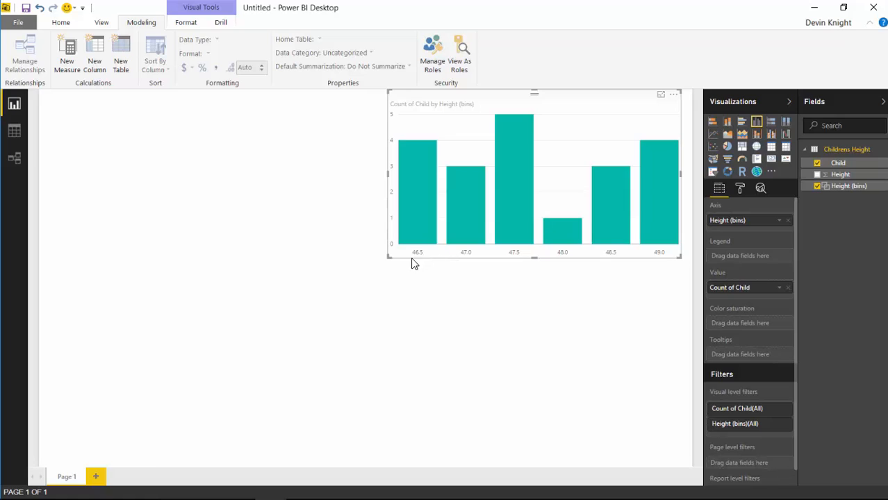
{"action": "mouse_move", "coordinate": [417, 261]}
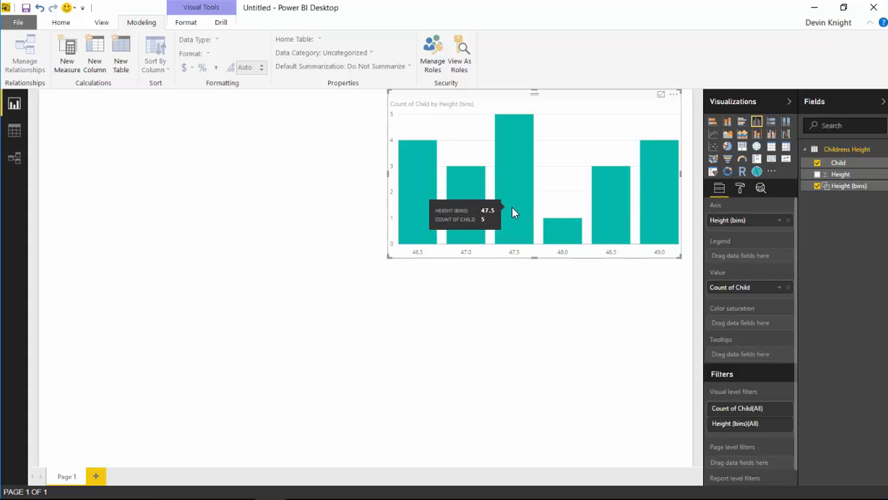
{"action": "mouse_move", "coordinate": [573, 264]}
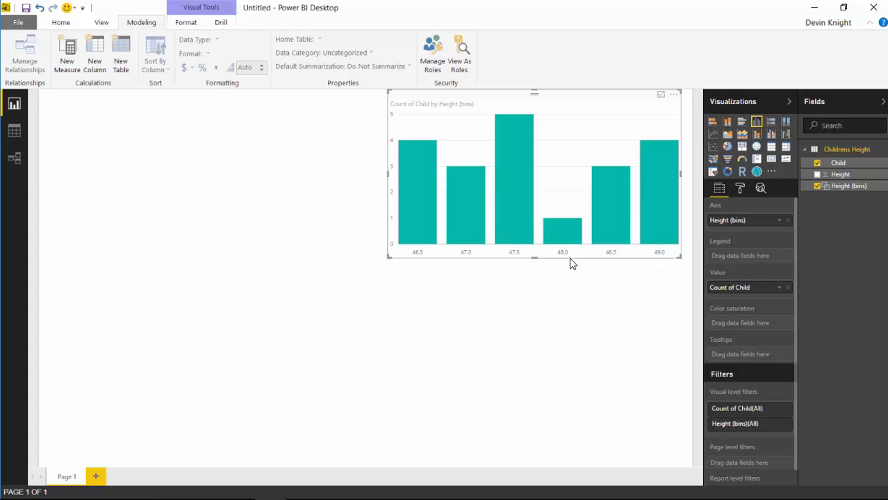
{"action": "mouse_move", "coordinate": [514, 230]}
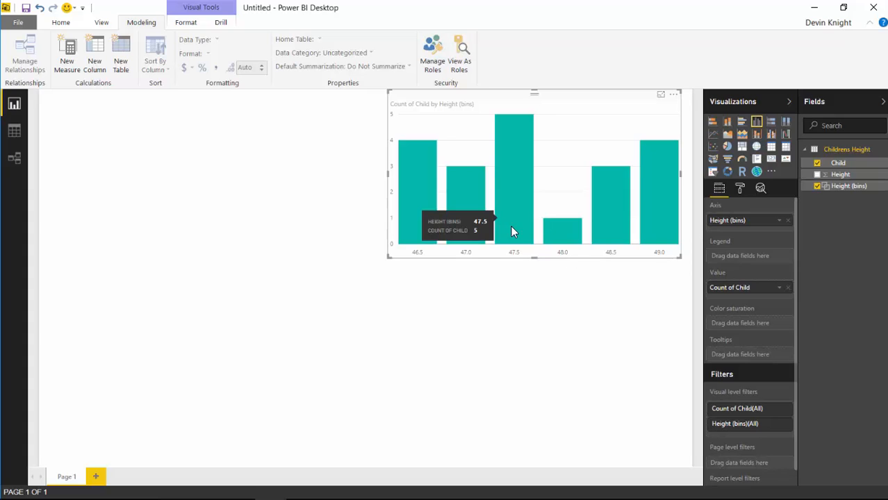
{"action": "mouse_move", "coordinate": [595, 304]}
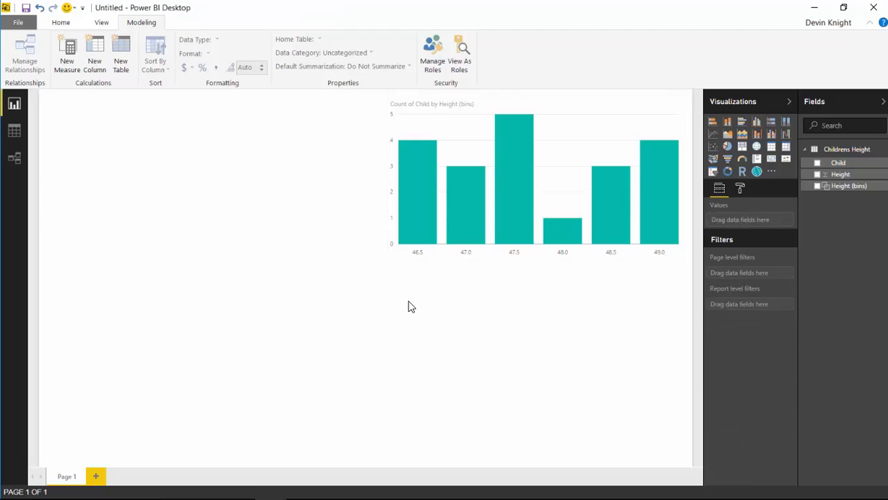
{"action": "mouse_move", "coordinate": [404, 307]}
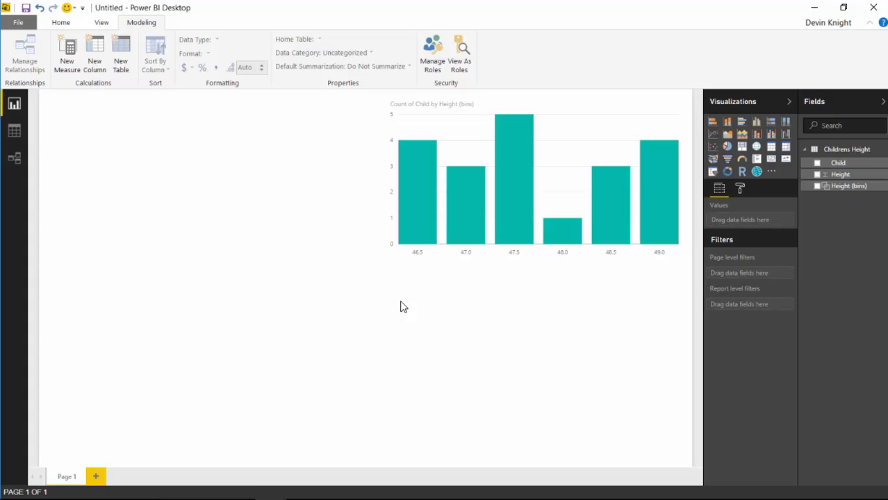
{"action": "mouse_move", "coordinate": [740, 219]}
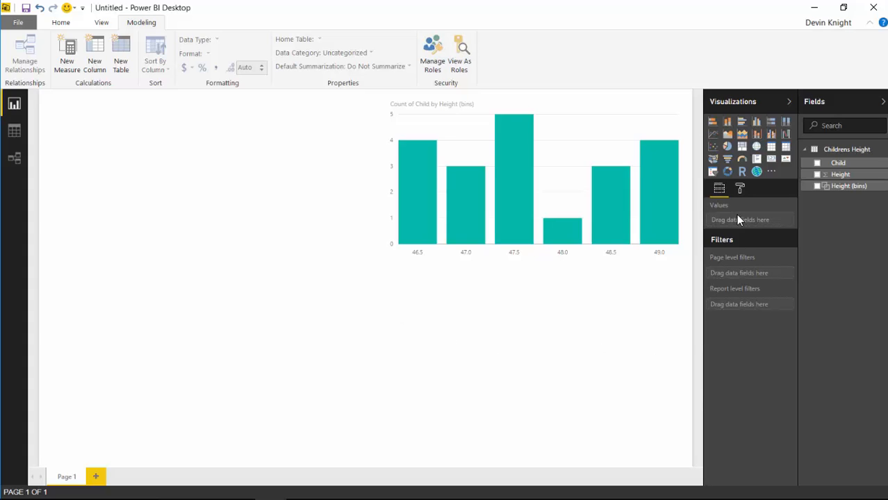
{"action": "mouse_move", "coordinate": [773, 178]}
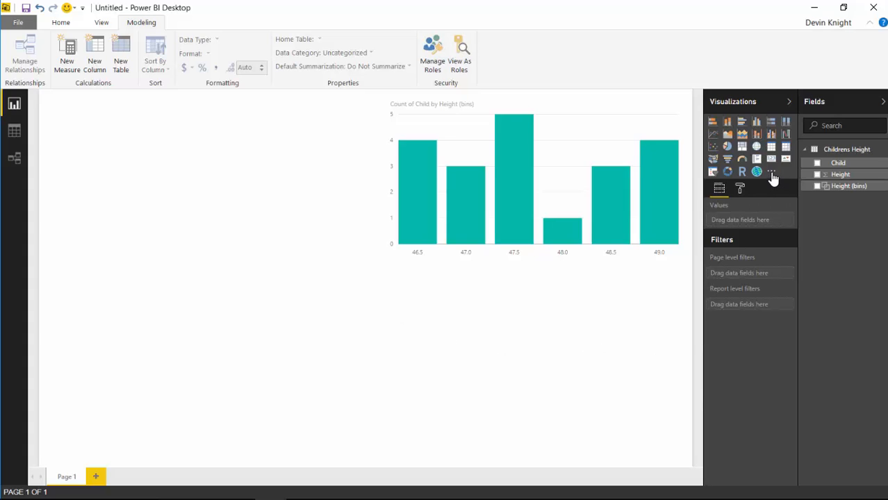
- Import PercentileChart.0.1.1.pbiviz from the Custom Visuals folder and dismiss the success message
{"action": "left_click", "coordinate": [771, 173]}
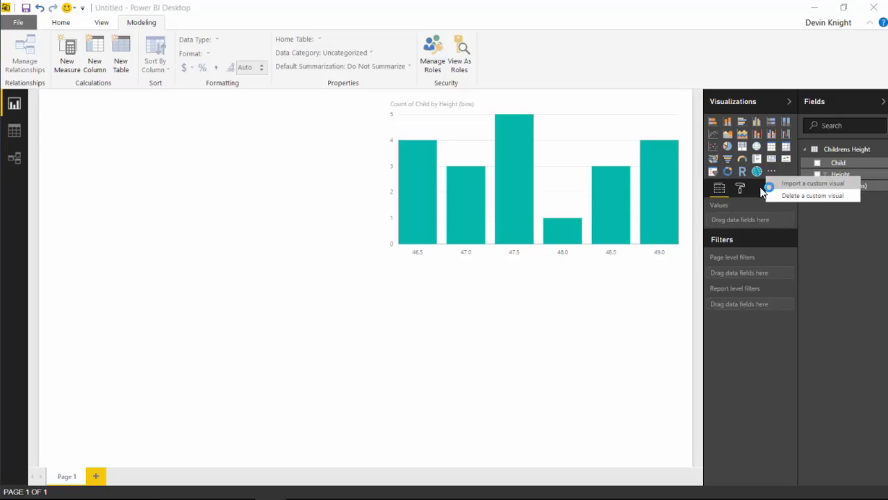
{"action": "mouse_move", "coordinate": [399, 350]}
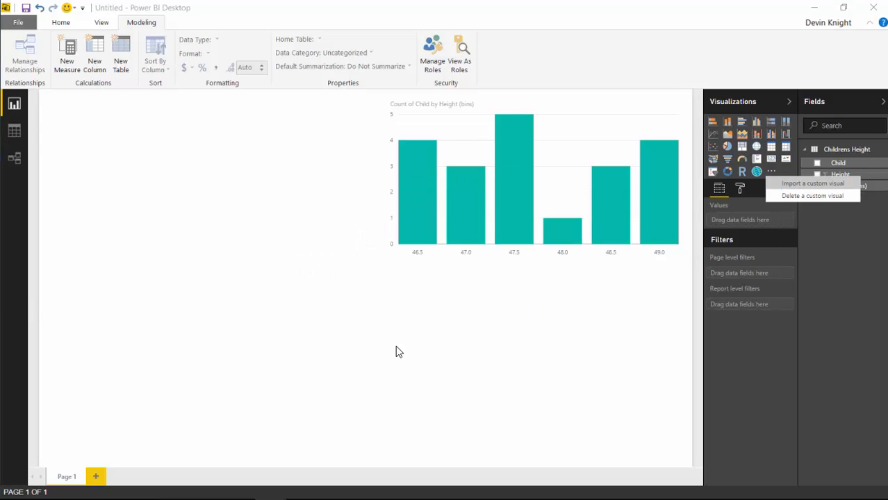
{"action": "left_click", "coordinate": [813, 184]}
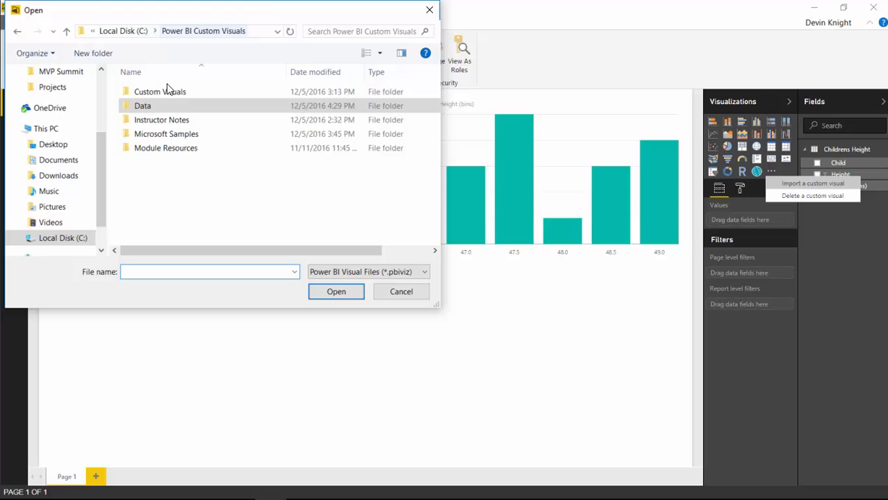
{"action": "double_click", "coordinate": [160, 92]}
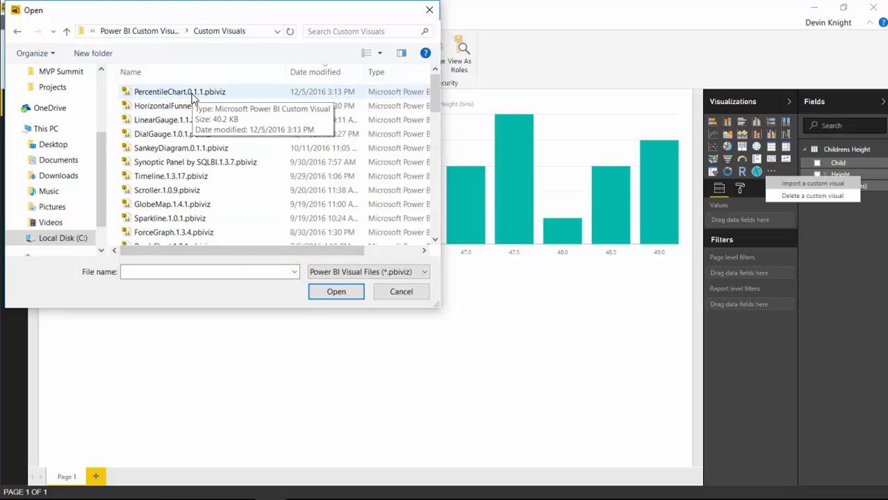
{"action": "left_click", "coordinate": [180, 92]}
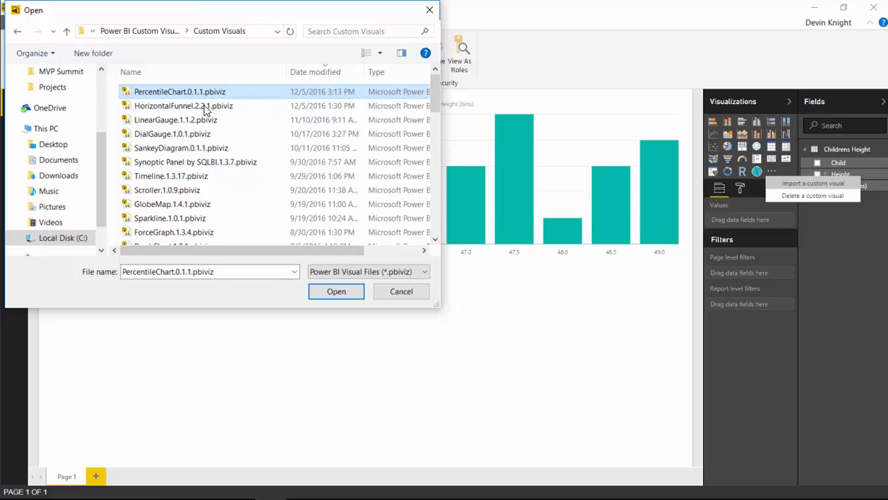
{"action": "left_click", "coordinate": [336, 292]}
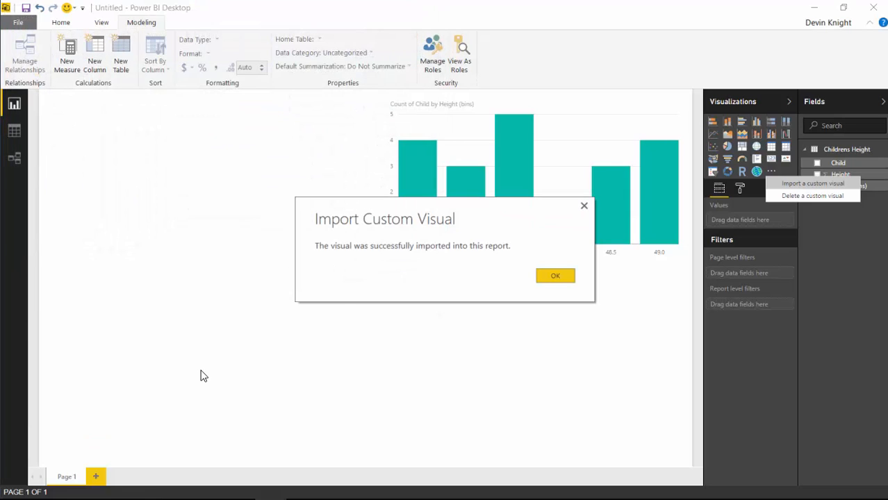
{"action": "left_click", "coordinate": [556, 275]}
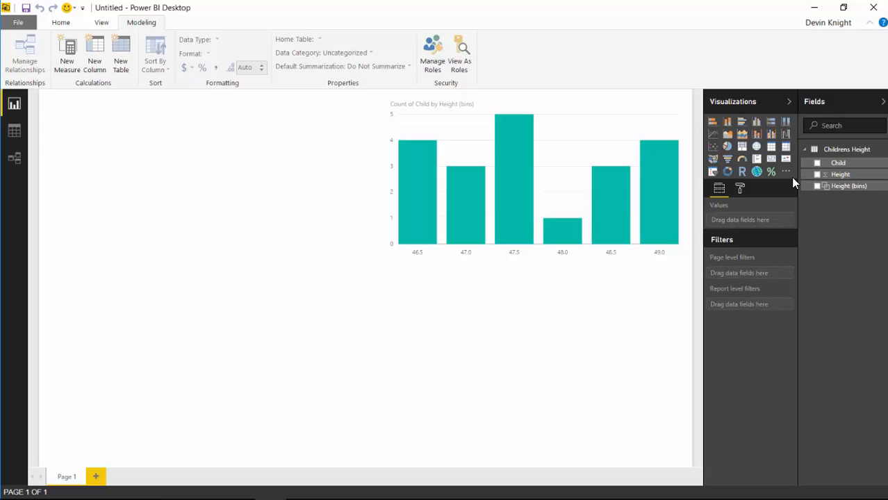
- Place a Percentile Chart visual and enlarge it over the page's left side
{"action": "left_click", "coordinate": [771, 170]}
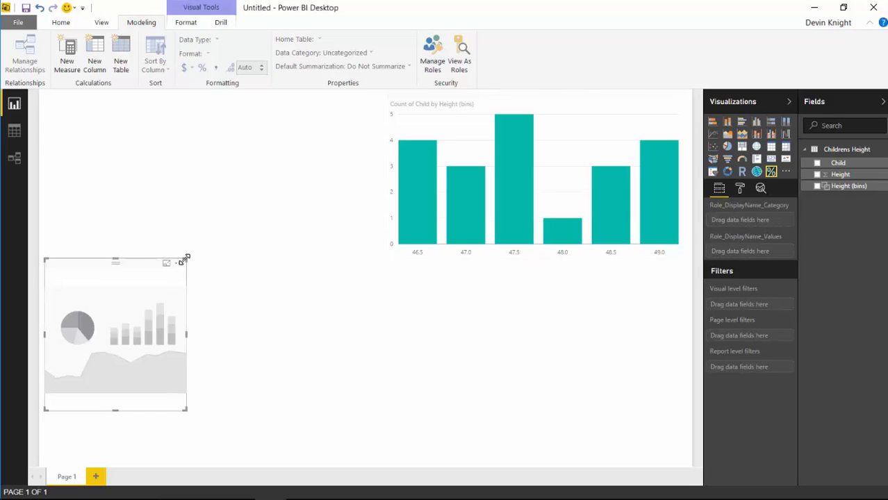
{"action": "left_click_drag", "start_coordinate": [186, 258], "coordinate": [381, 410]}
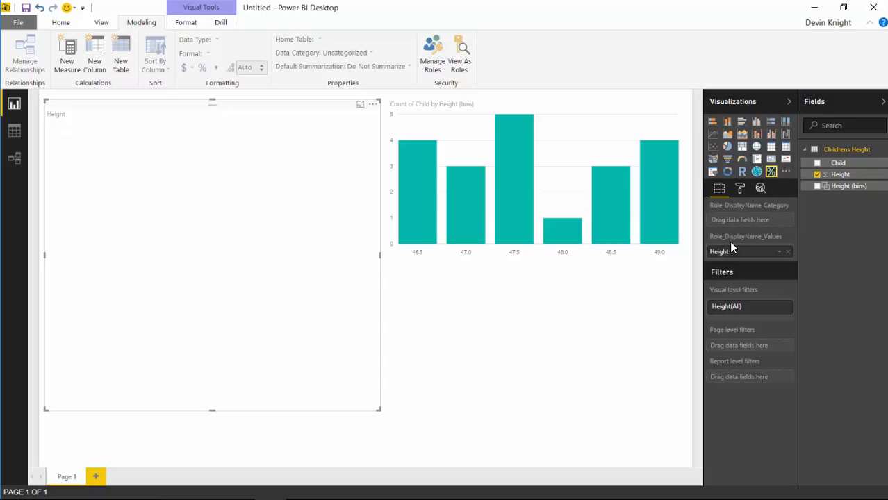
{"action": "mouse_move", "coordinate": [725, 244]}
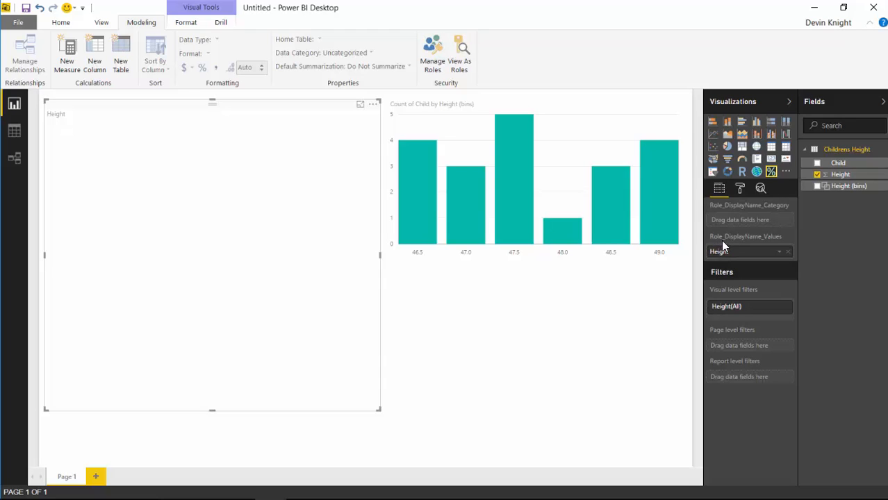
{"action": "mouse_move", "coordinate": [786, 247]}
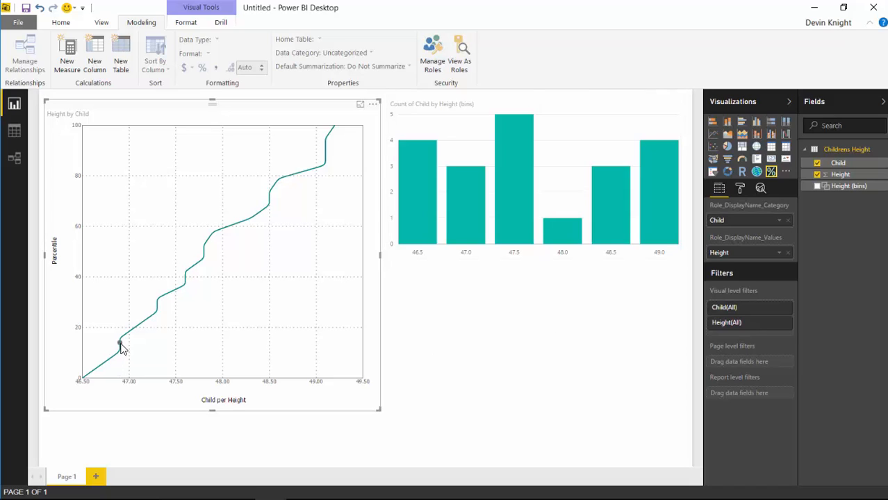
{"action": "mouse_move", "coordinate": [267, 215]}
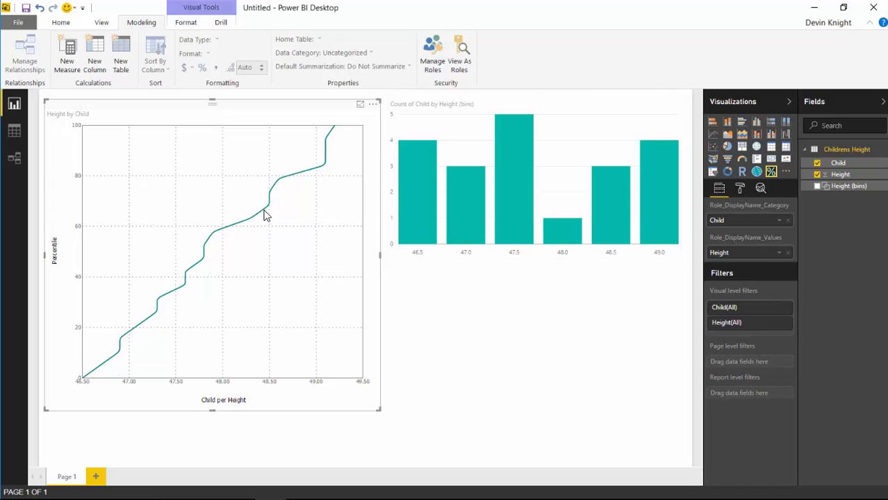
{"action": "mouse_move", "coordinate": [314, 175]}
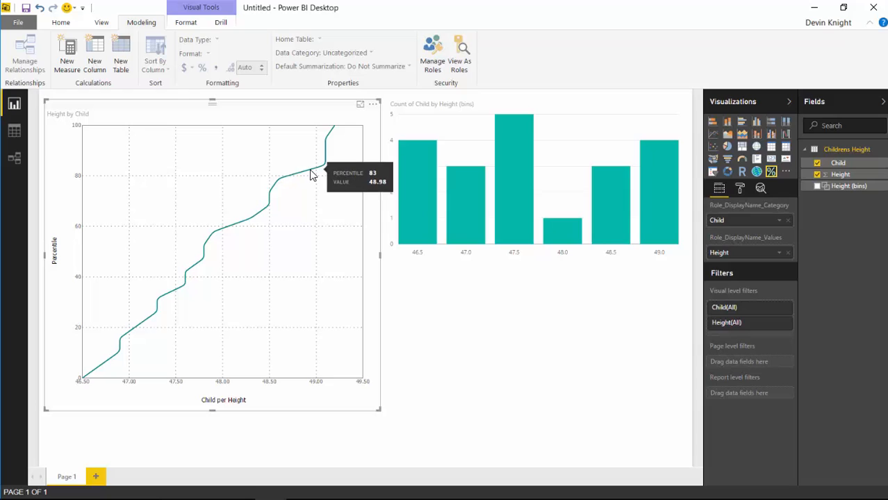
{"action": "mouse_move", "coordinate": [322, 168]}
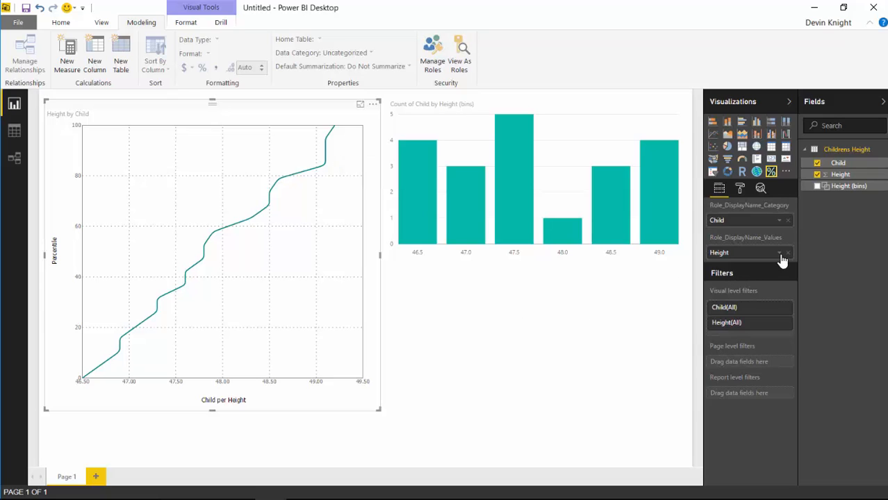
{"action": "left_click", "coordinate": [780, 253]}
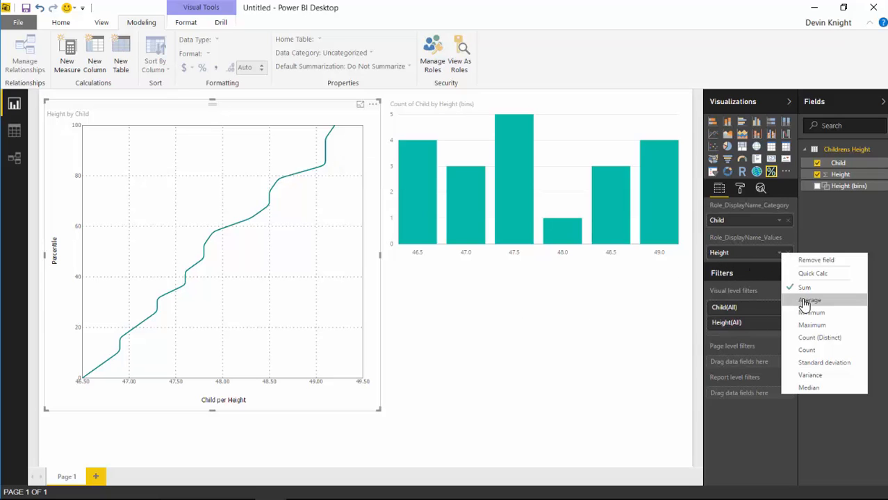
{"action": "left_click", "coordinate": [810, 300]}
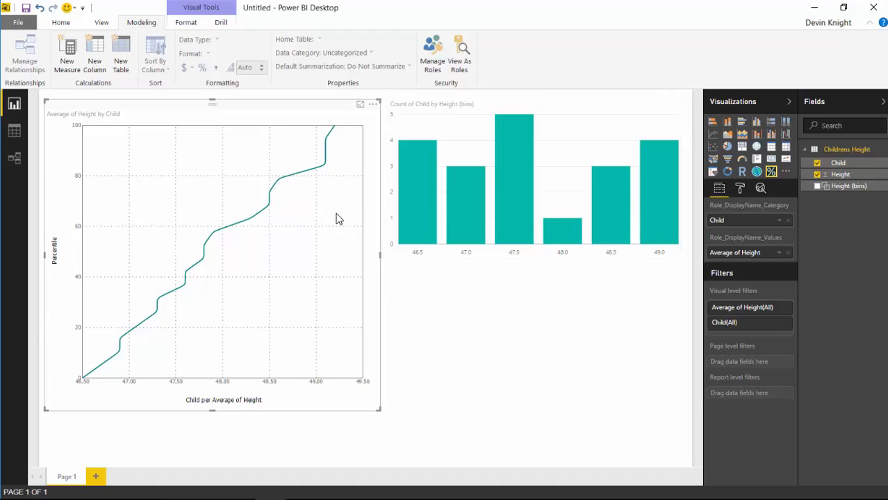
{"action": "mouse_move", "coordinate": [781, 228]}
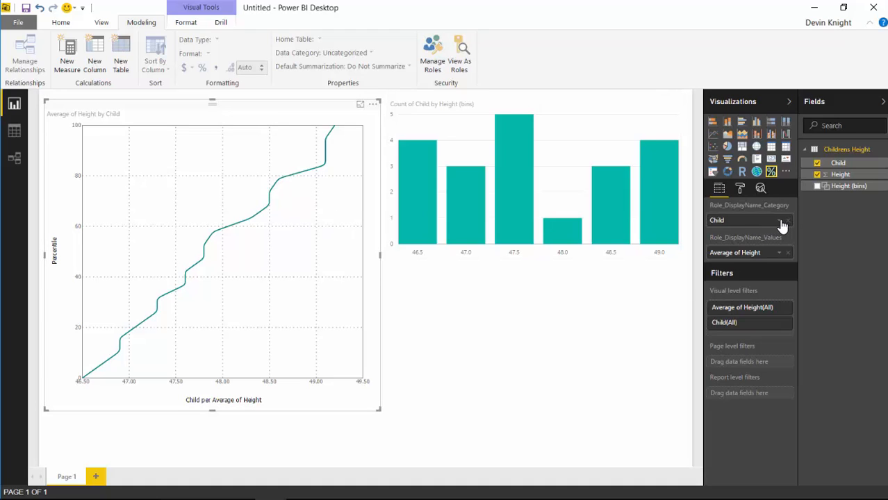
{"action": "mouse_move", "coordinate": [269, 203]}
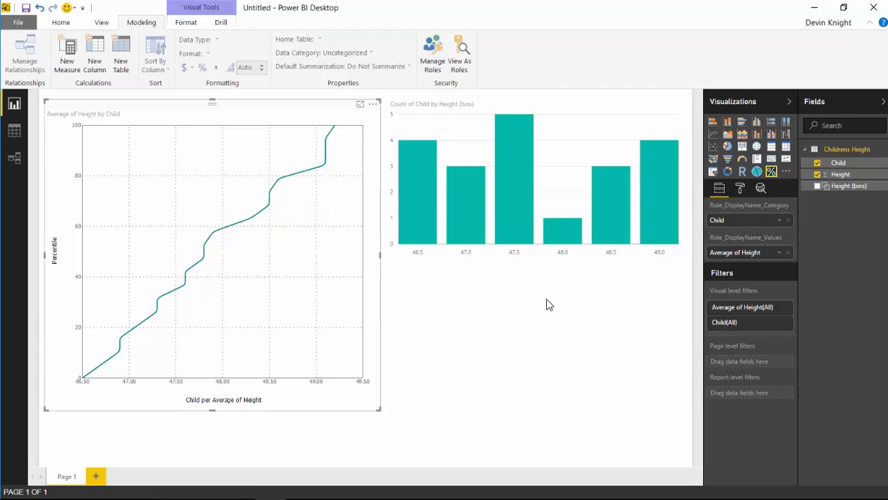
{"action": "mouse_move", "coordinate": [292, 239]}
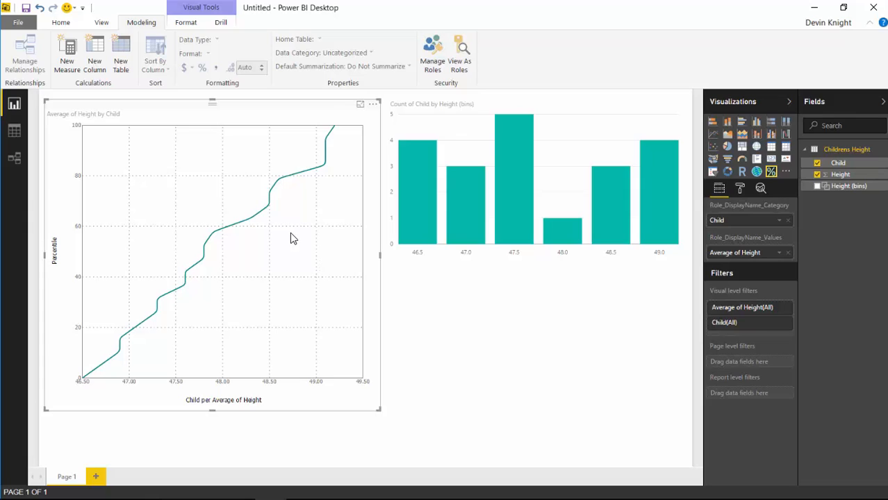
{"action": "mouse_move", "coordinate": [325, 162]}
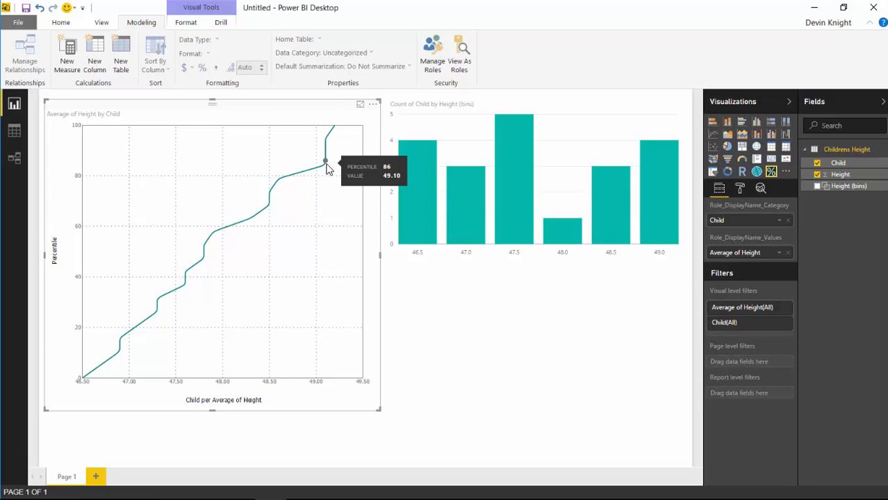
{"action": "mouse_move", "coordinate": [327, 139]}
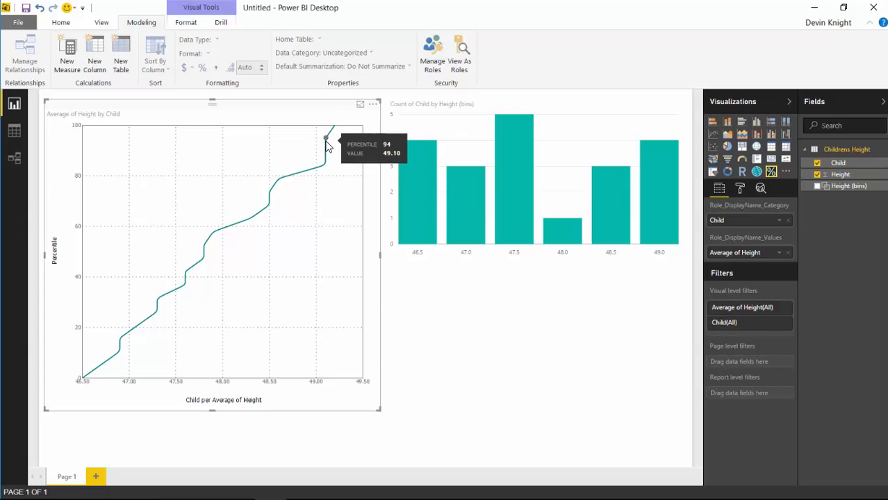
{"action": "mouse_move", "coordinate": [326, 139]}
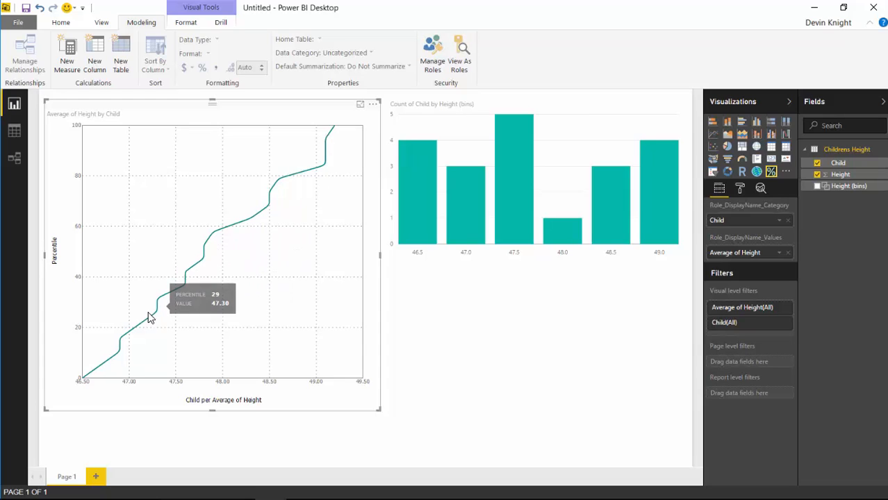
{"action": "mouse_move", "coordinate": [153, 321]}
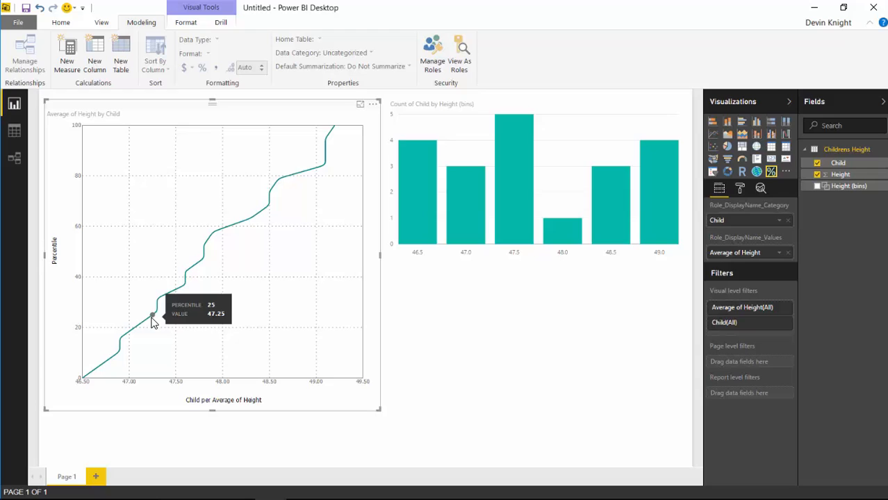
{"action": "mouse_move", "coordinate": [432, 339]}
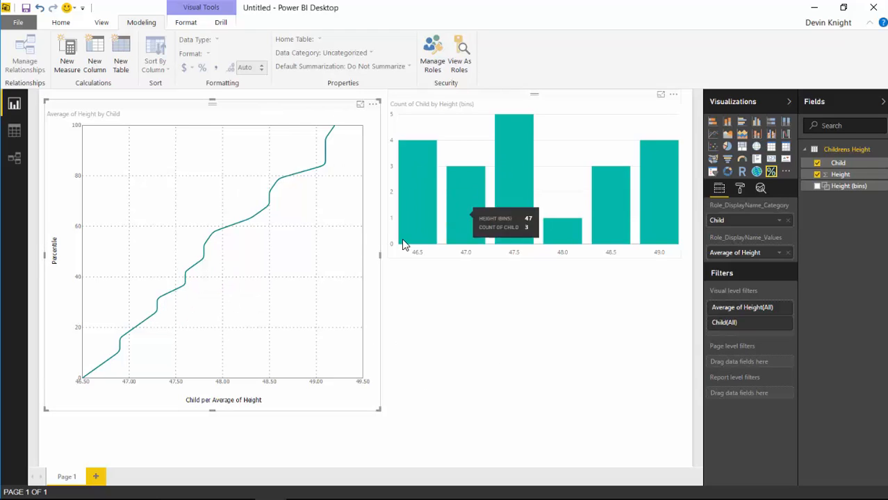
{"action": "mouse_move", "coordinate": [549, 203]}
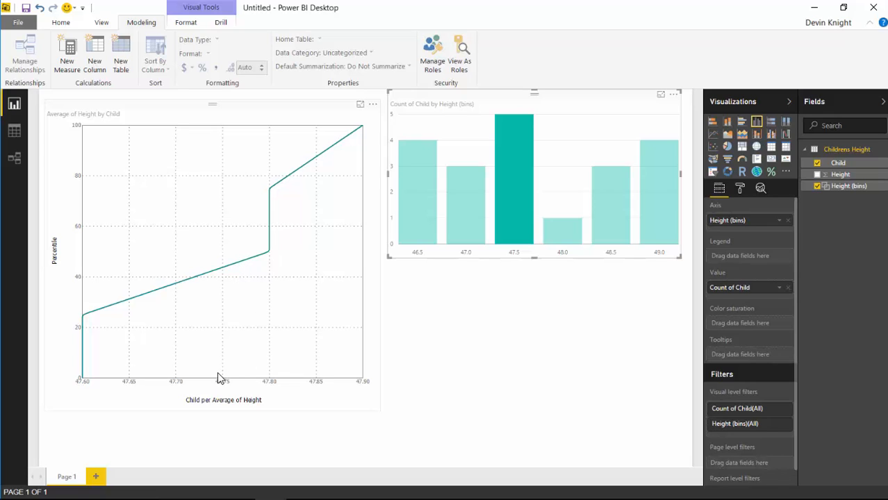
{"action": "mouse_move", "coordinate": [321, 399]}
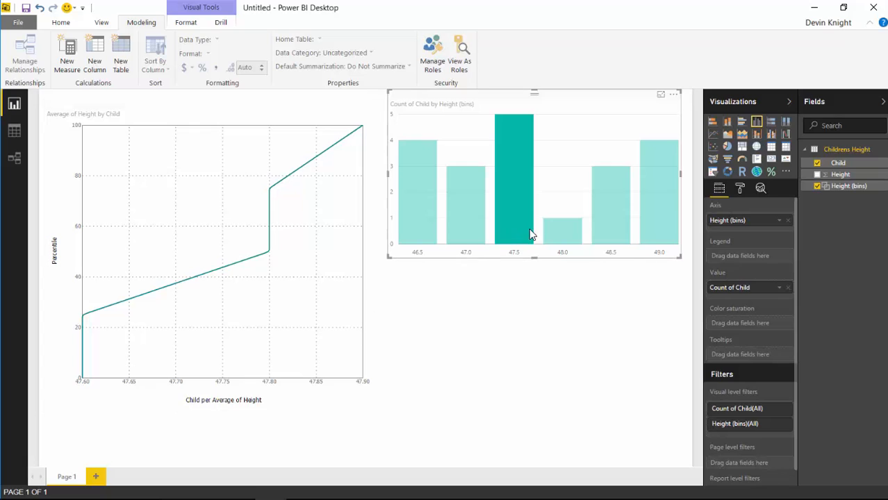
{"action": "mouse_move", "coordinate": [517, 206]}
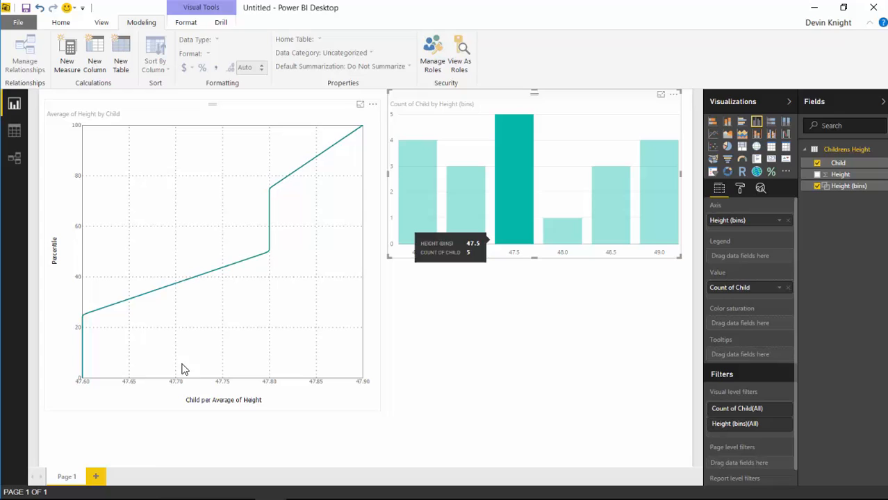
{"action": "mouse_move", "coordinate": [89, 392]}
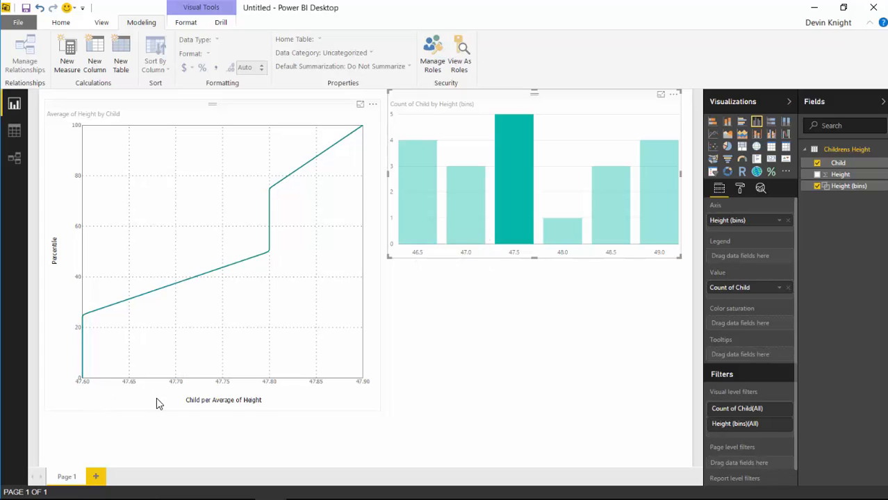
{"action": "mouse_move", "coordinate": [361, 390]}
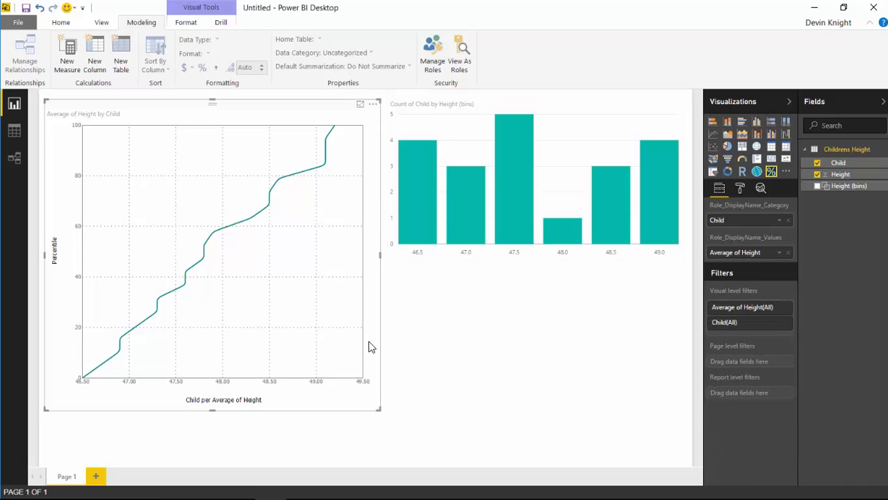
{"action": "mouse_move", "coordinate": [291, 350]}
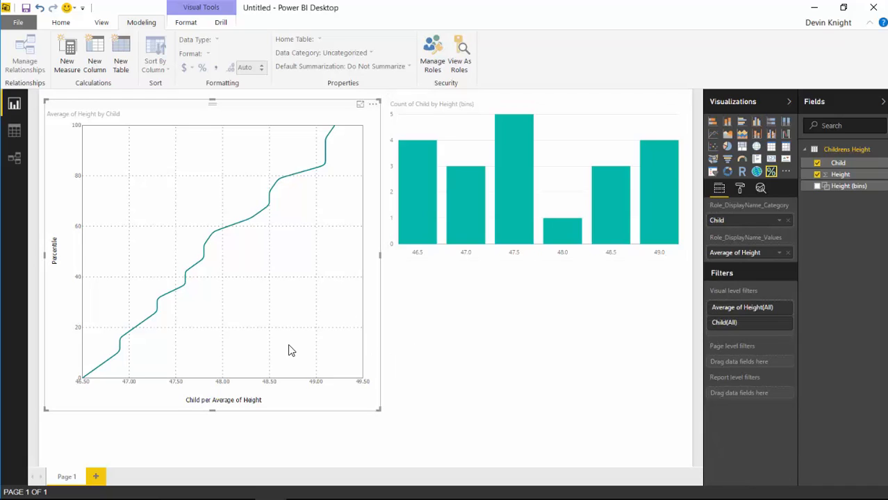
{"action": "mouse_move", "coordinate": [759, 189]}
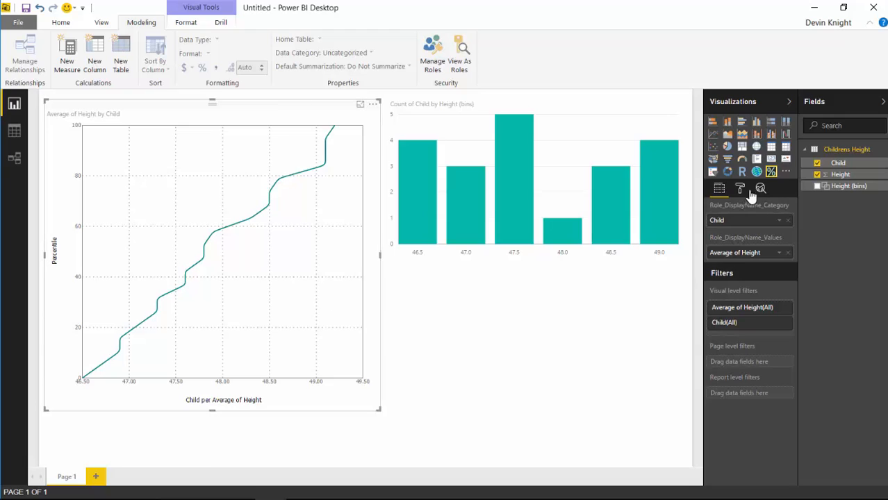
- Set the percentile chart's Visual_DataPoint fill colour to red
{"action": "left_click", "coordinate": [740, 189]}
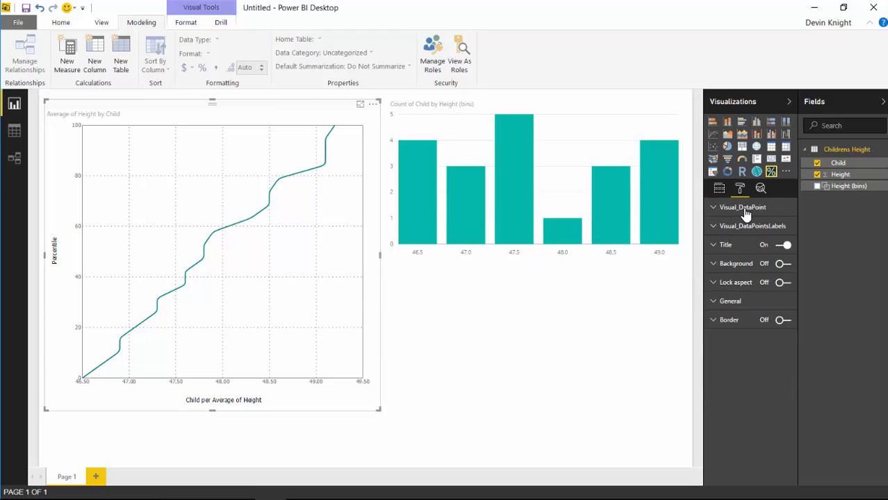
{"action": "left_click", "coordinate": [742, 207]}
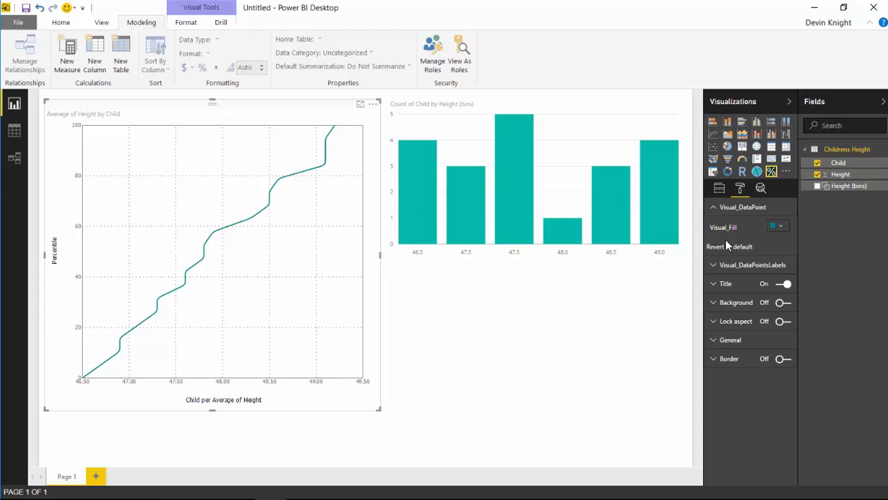
{"action": "left_click", "coordinate": [773, 228]}
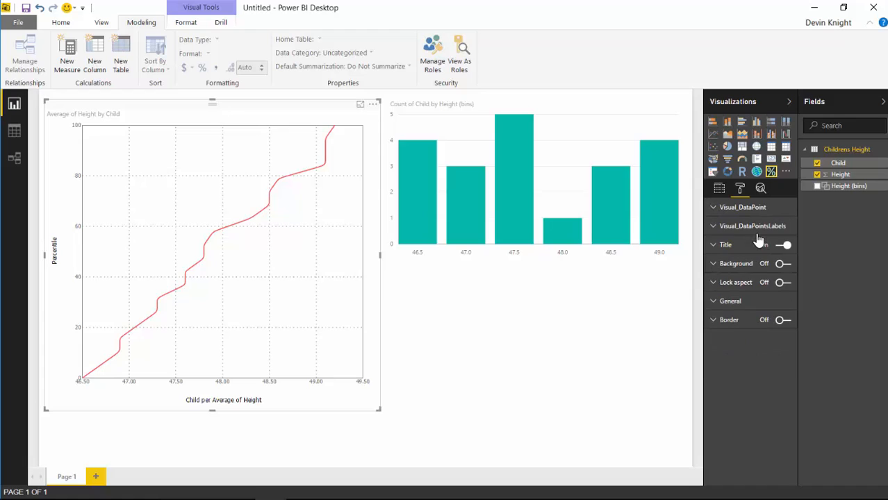
{"action": "left_click", "coordinate": [784, 245]}
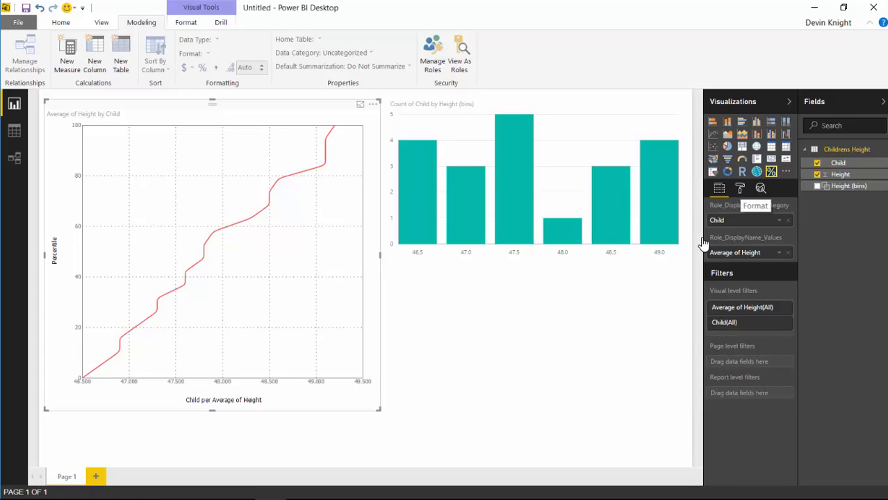
- Expand the Visual_DataPointLabels settings in the Format pane
{"action": "left_click", "coordinate": [740, 188]}
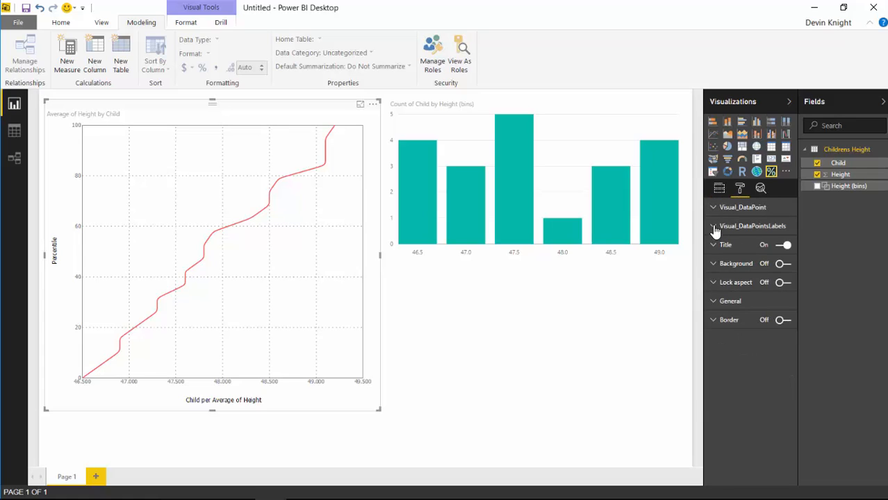
{"action": "left_click", "coordinate": [715, 225]}
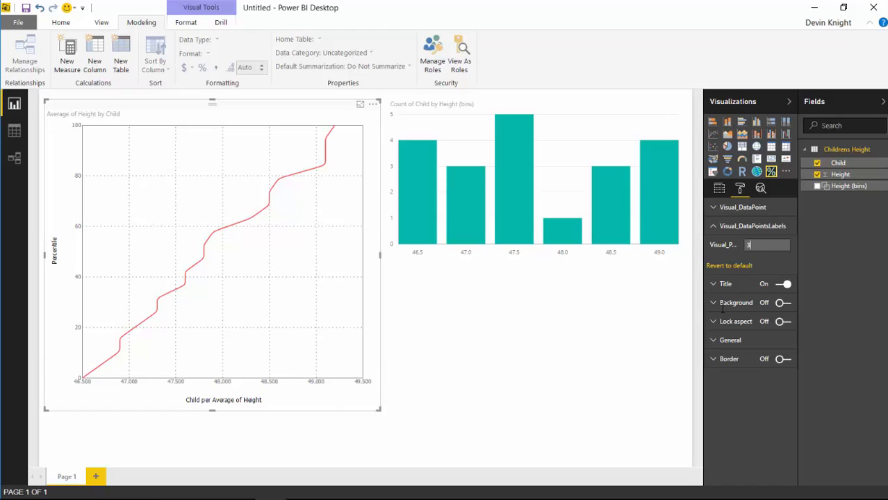
{"action": "mouse_move", "coordinate": [600, 350]}
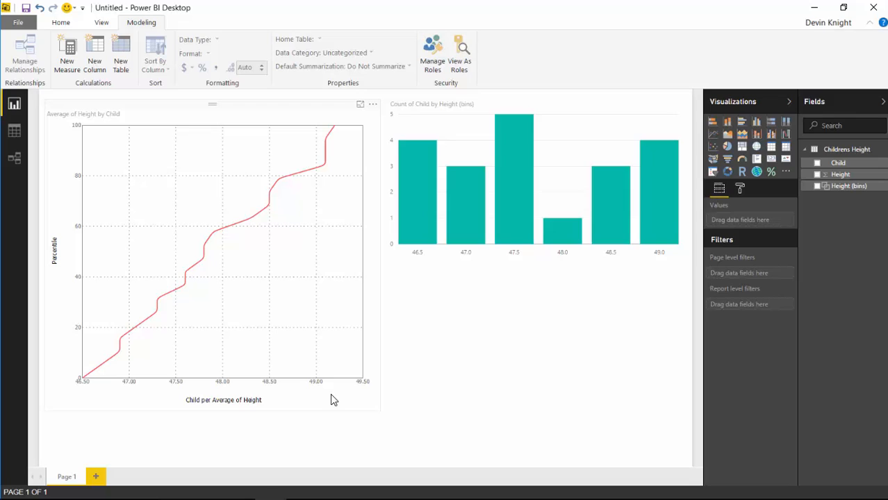
{"action": "mouse_move", "coordinate": [334, 392]}
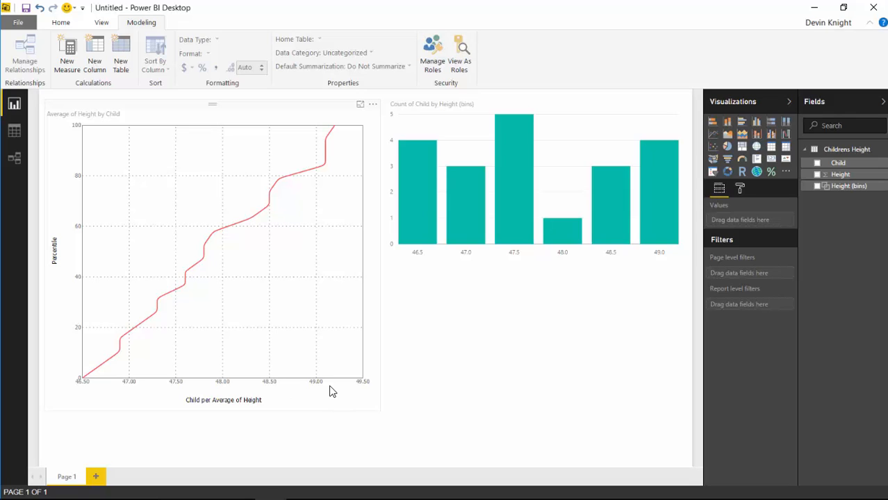
{"action": "mouse_move", "coordinate": [431, 420]}
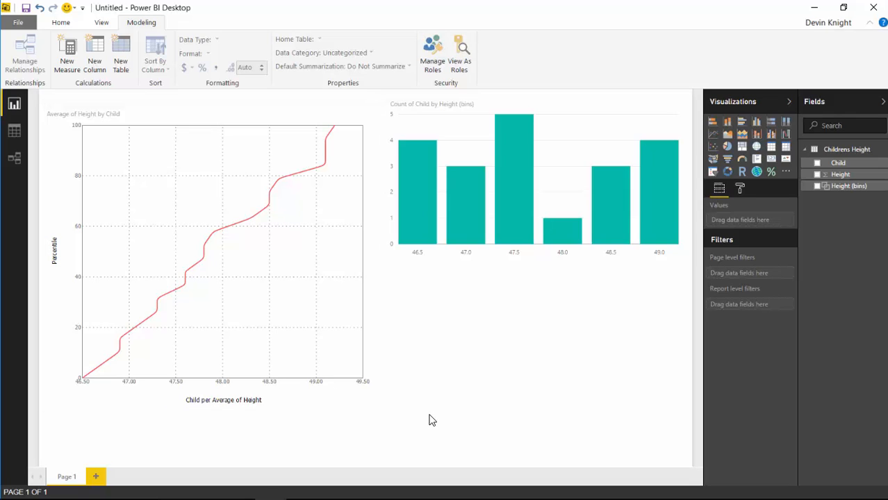
{"action": "mouse_move", "coordinate": [450, 417]}
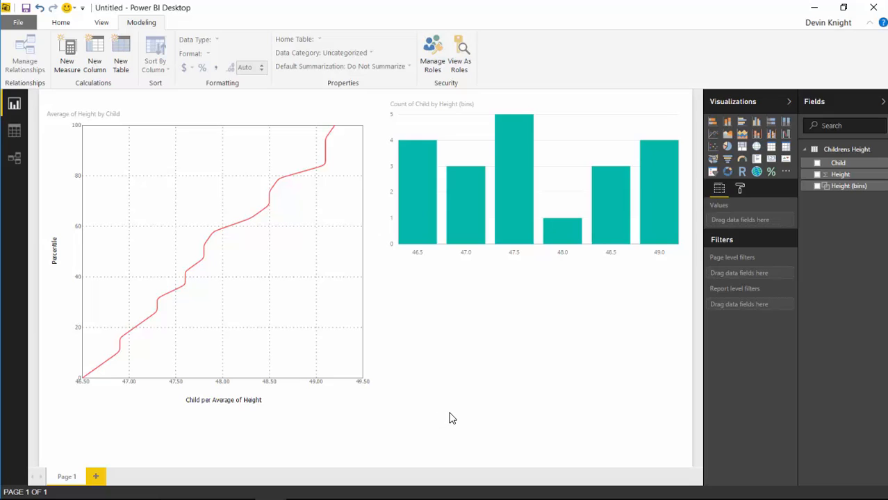
{"action": "mouse_move", "coordinate": [455, 418]}
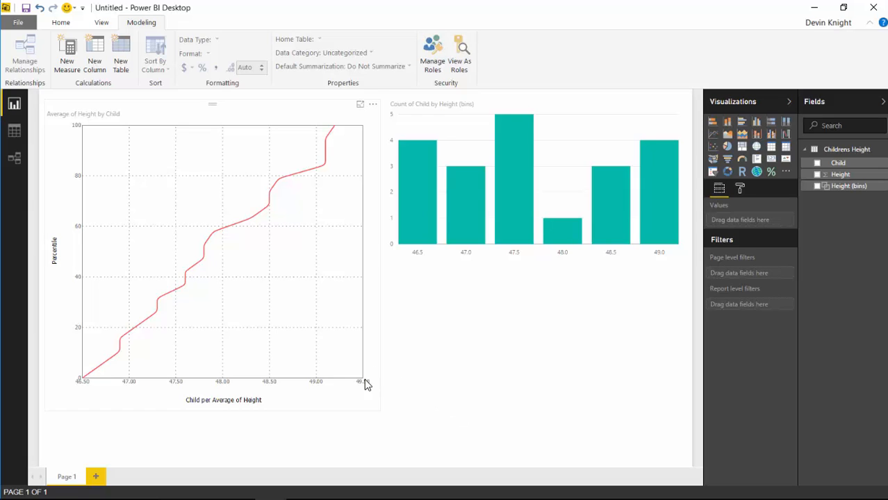
{"action": "mouse_move", "coordinate": [395, 414]}
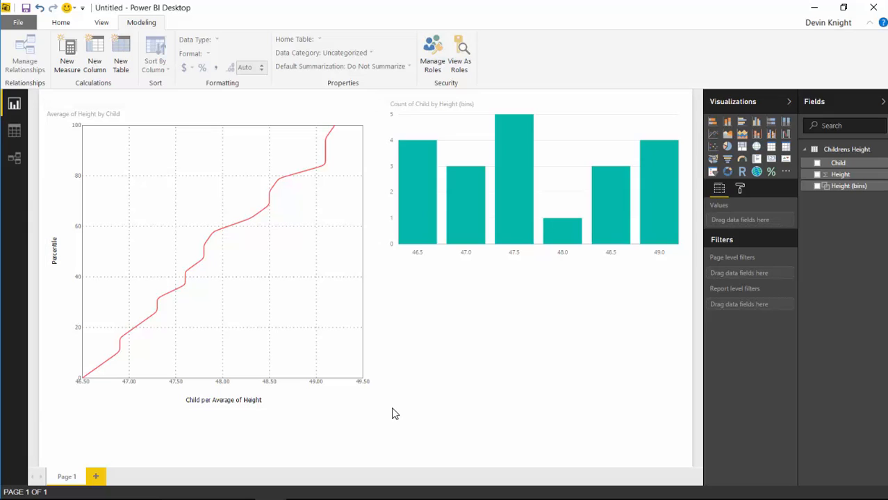
{"action": "mouse_move", "coordinate": [398, 414]}
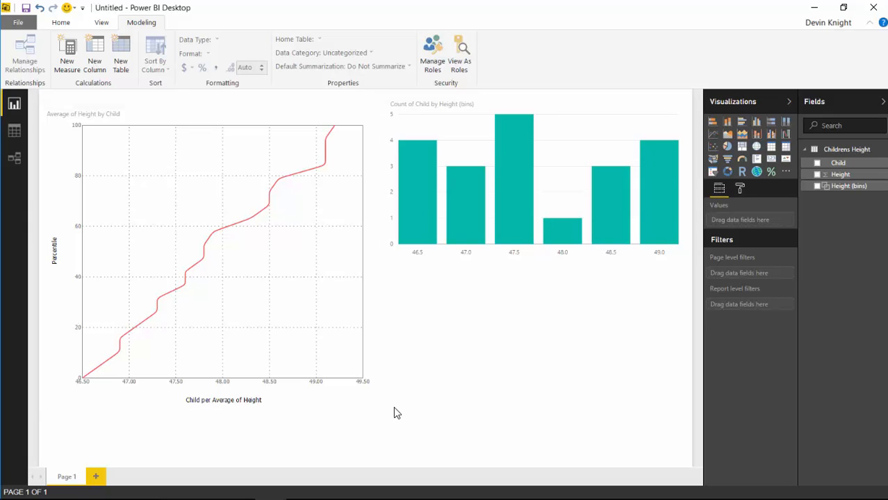